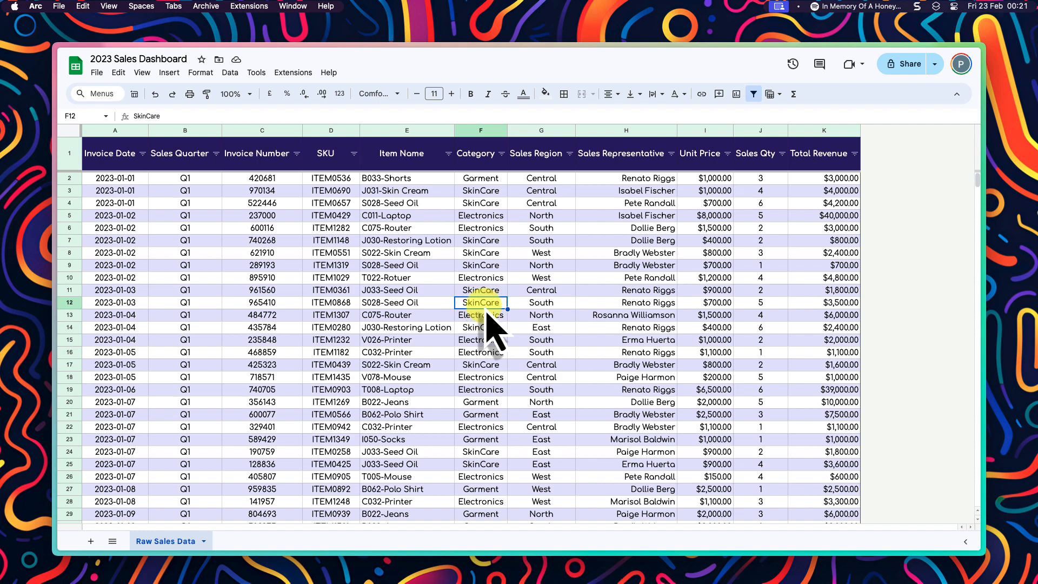
mouse_move(841, 345)
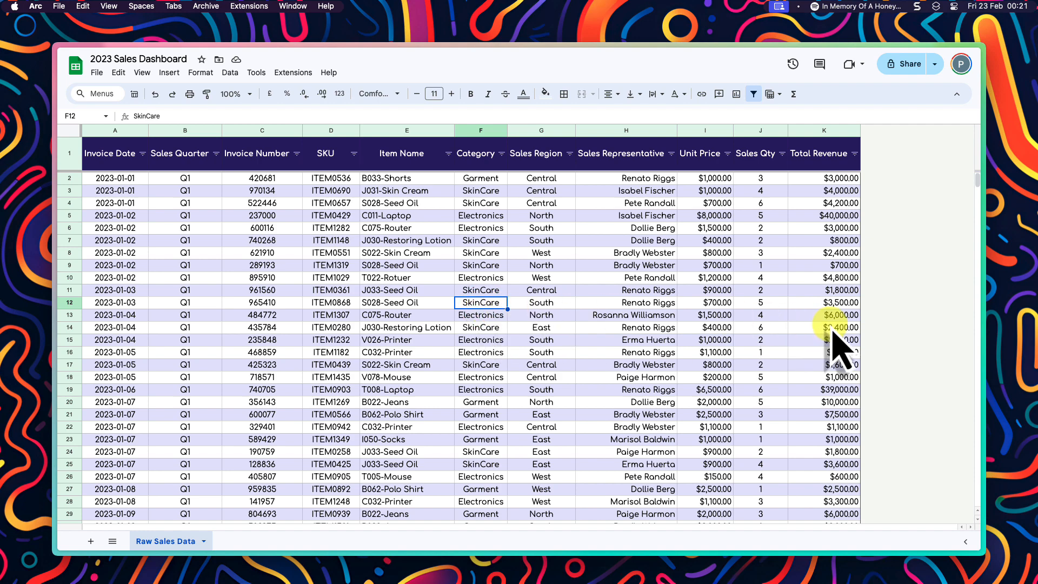
Insert a pivot table on a new sheet sourced from 'Raw Sales Data'!A1:K1596.
scroll(down, 3)
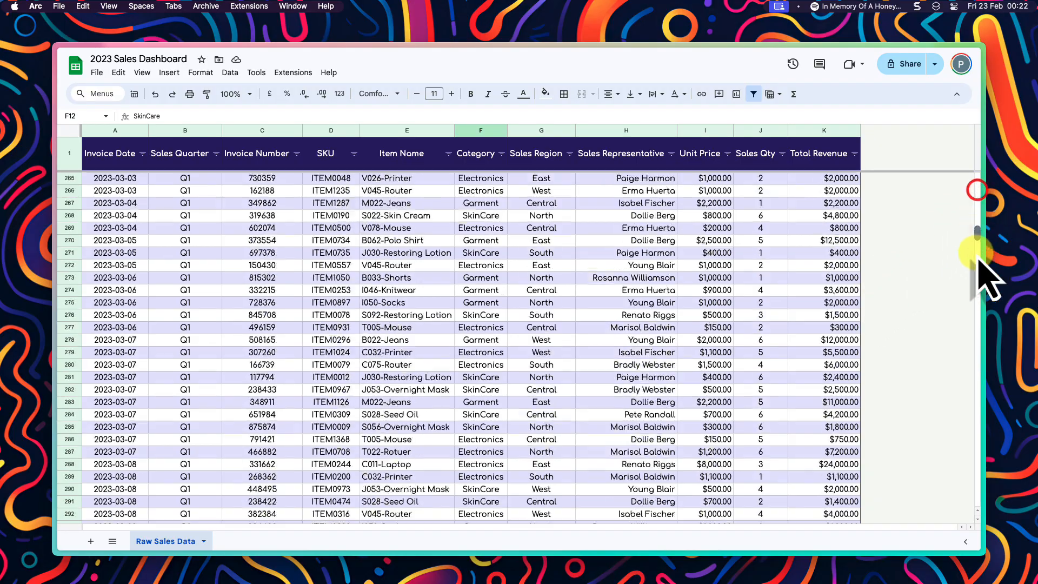
scroll(down, 3)
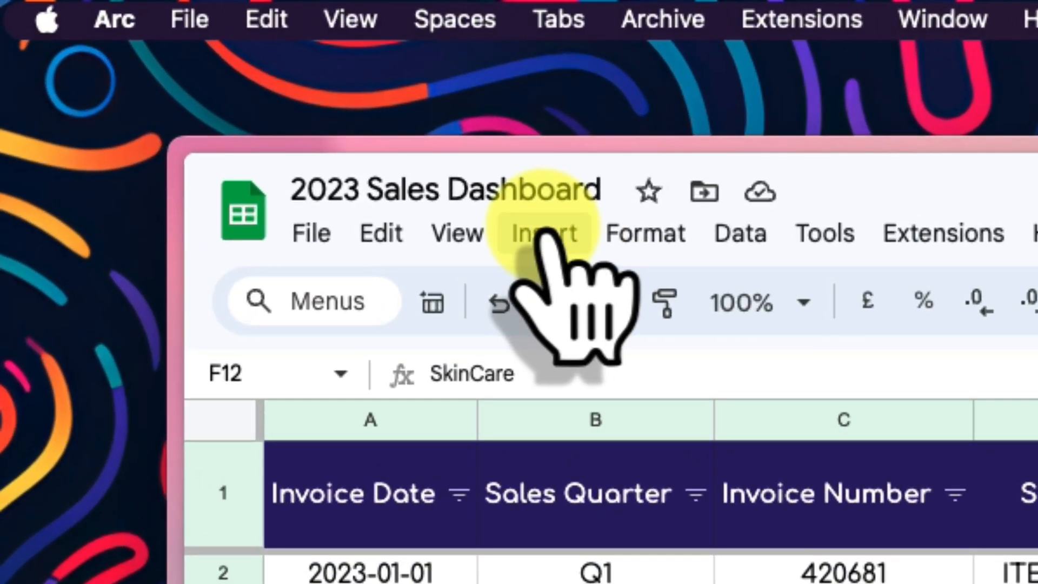
click(542, 232)
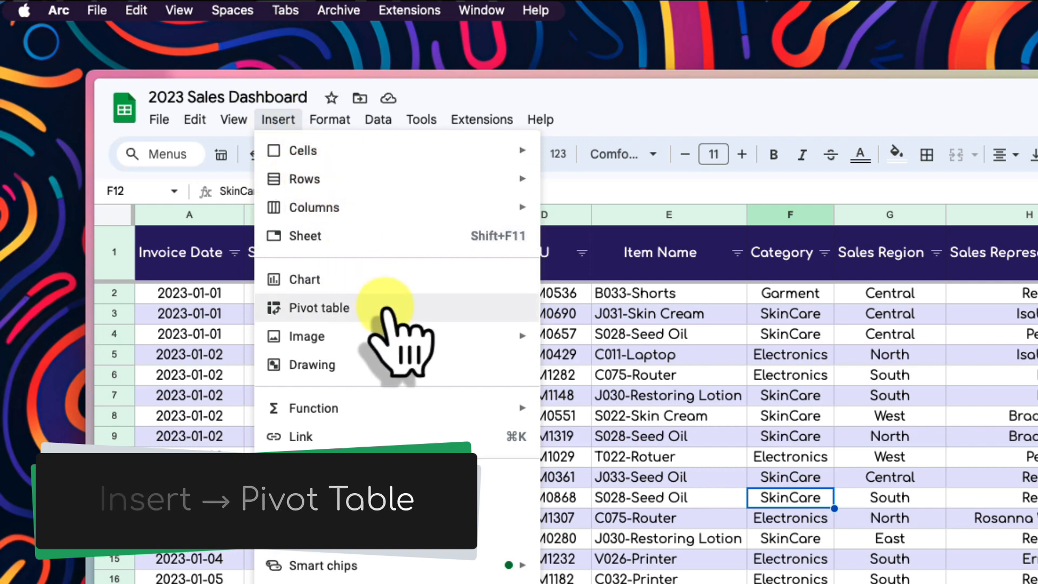
click(321, 308)
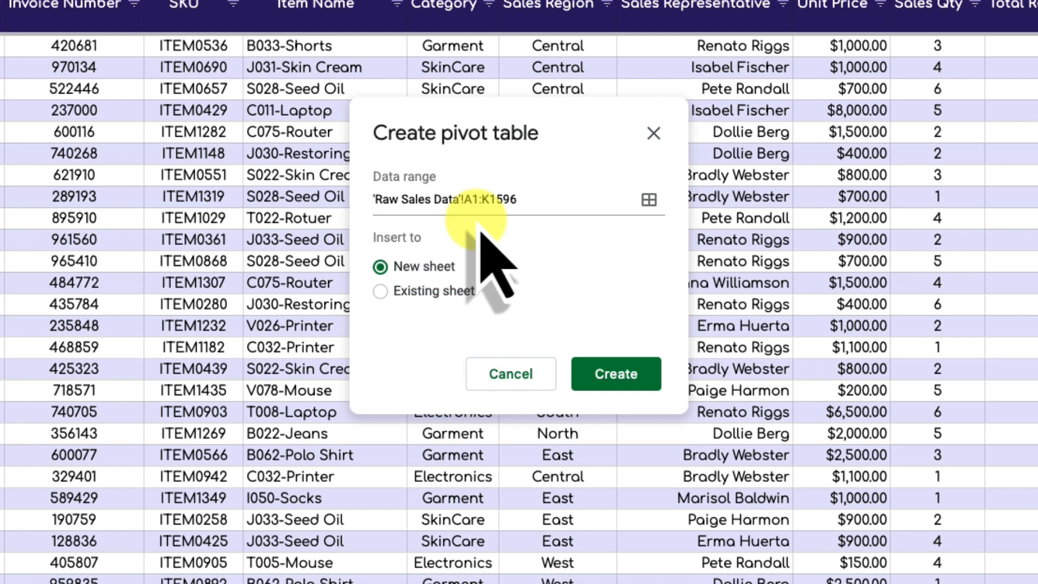
mouse_move(649, 200)
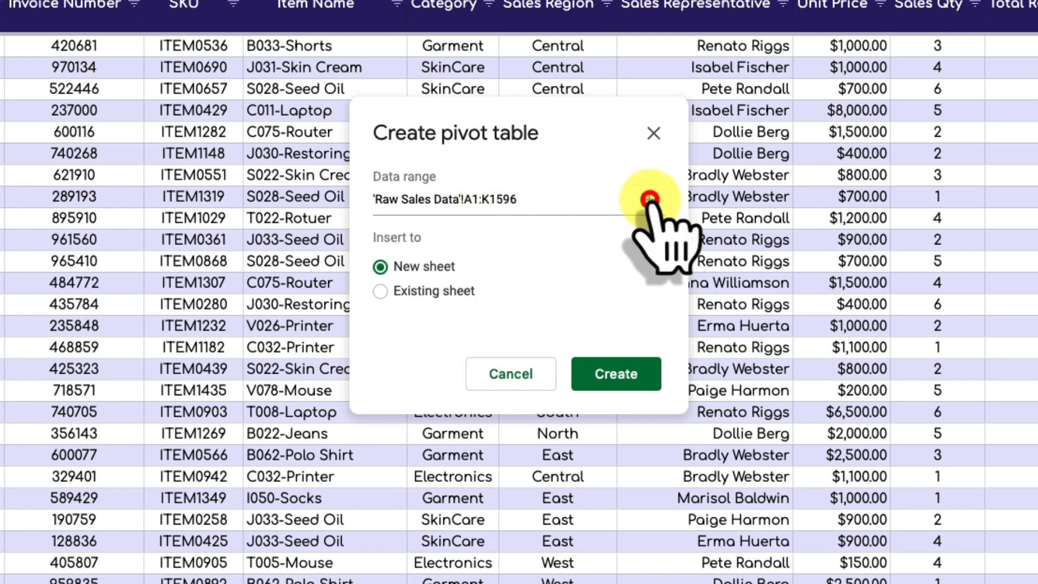
click(645, 198)
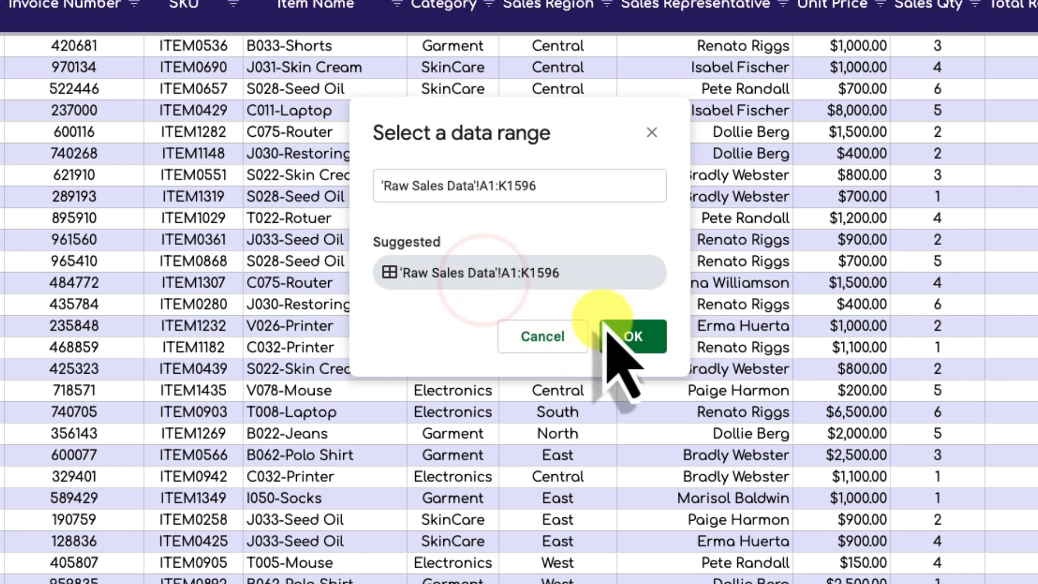
click(631, 336)
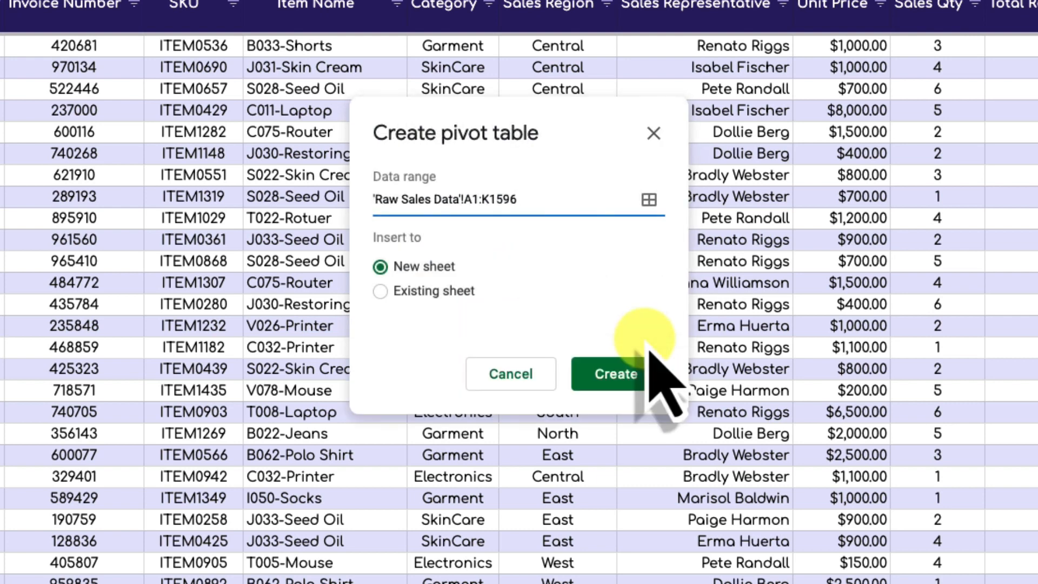
mouse_move(507, 312)
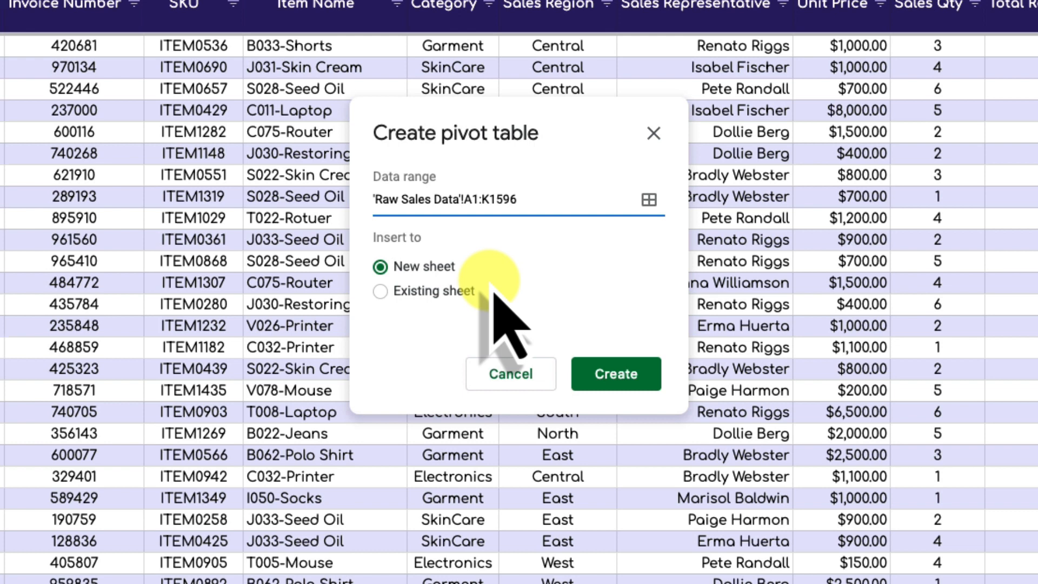
mouse_move(437, 325)
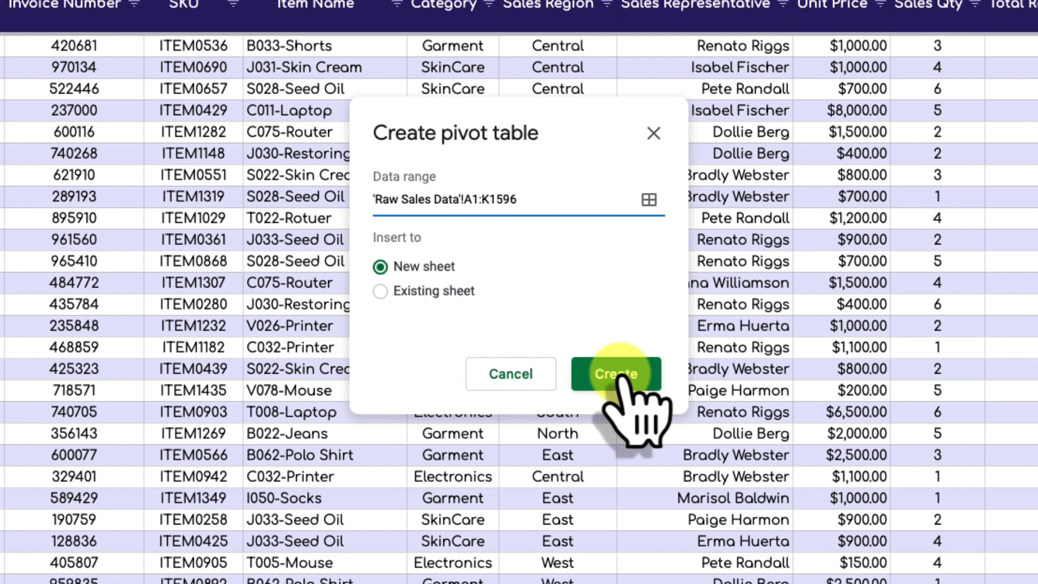
click(616, 373)
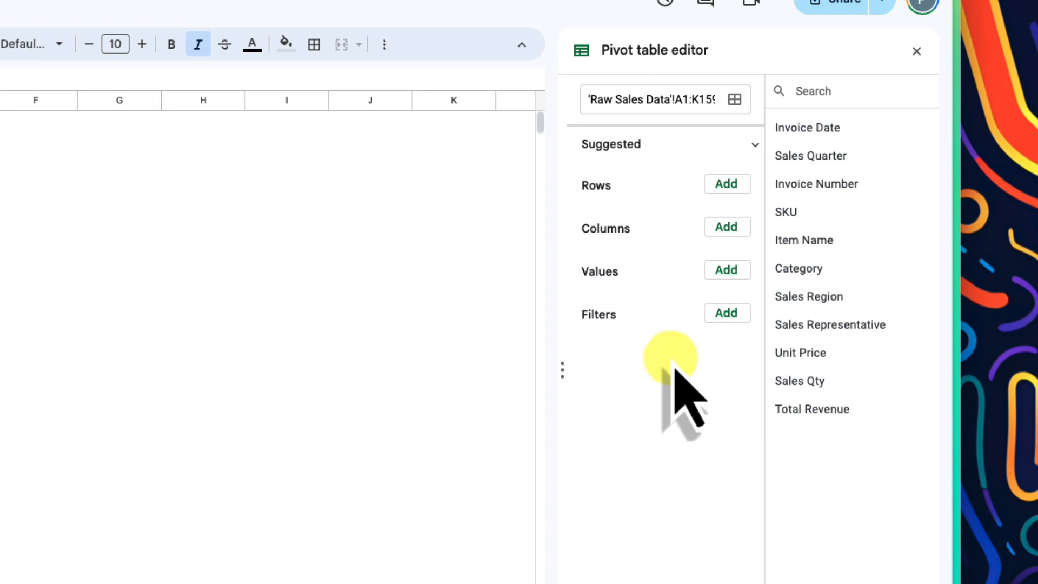
mouse_move(774, 324)
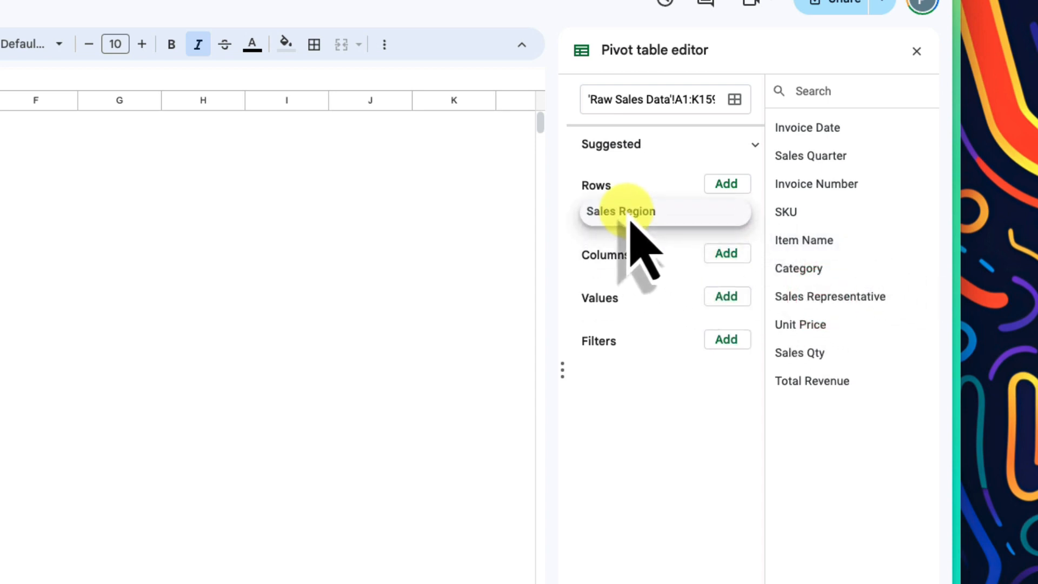
Use Sales Region as rows and Category as columns, both without totals, summing Total Revenue.
click(620, 211)
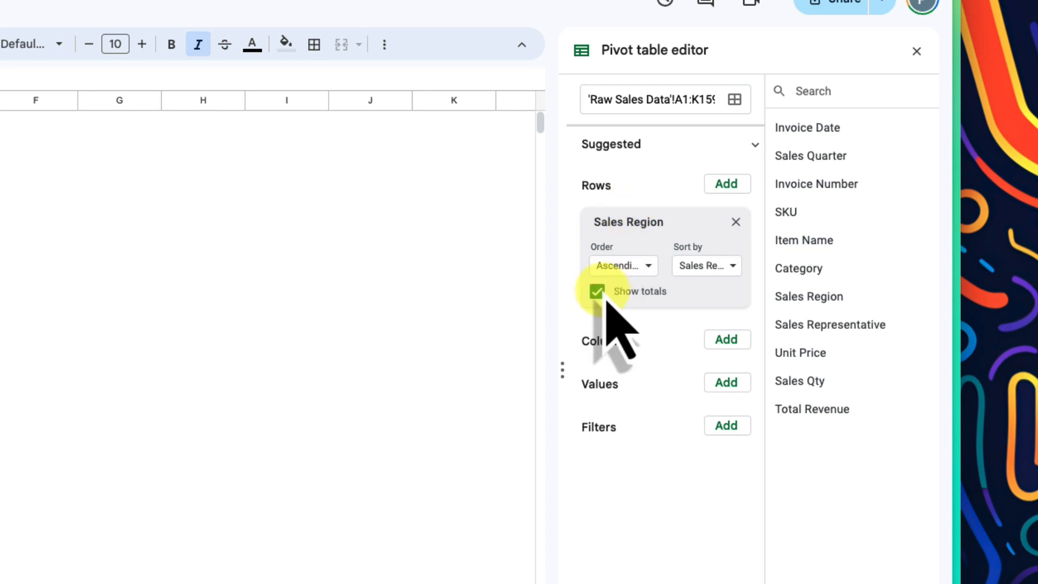
click(596, 291)
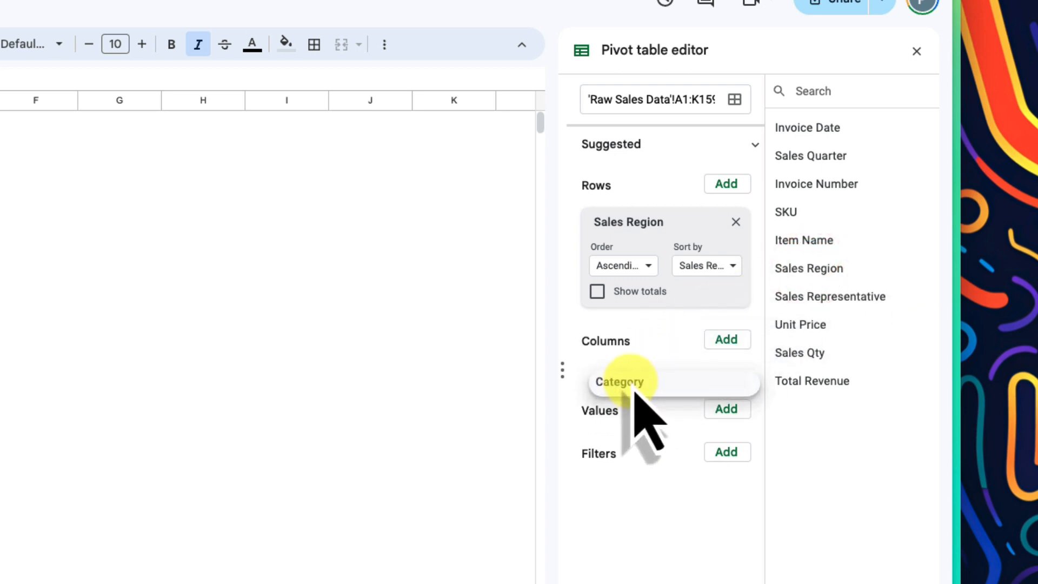
click(620, 381)
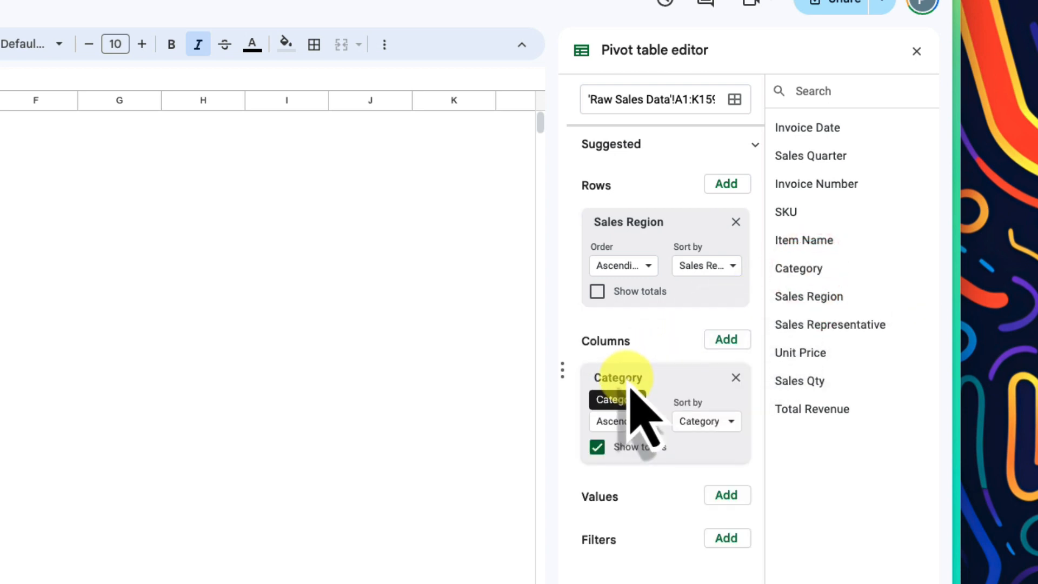
click(596, 447)
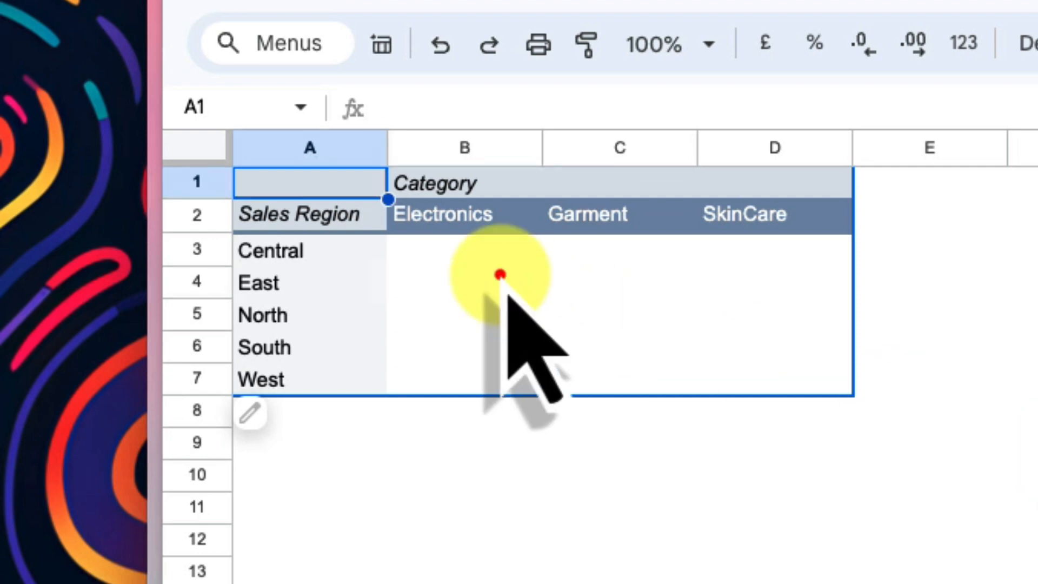
click(463, 281)
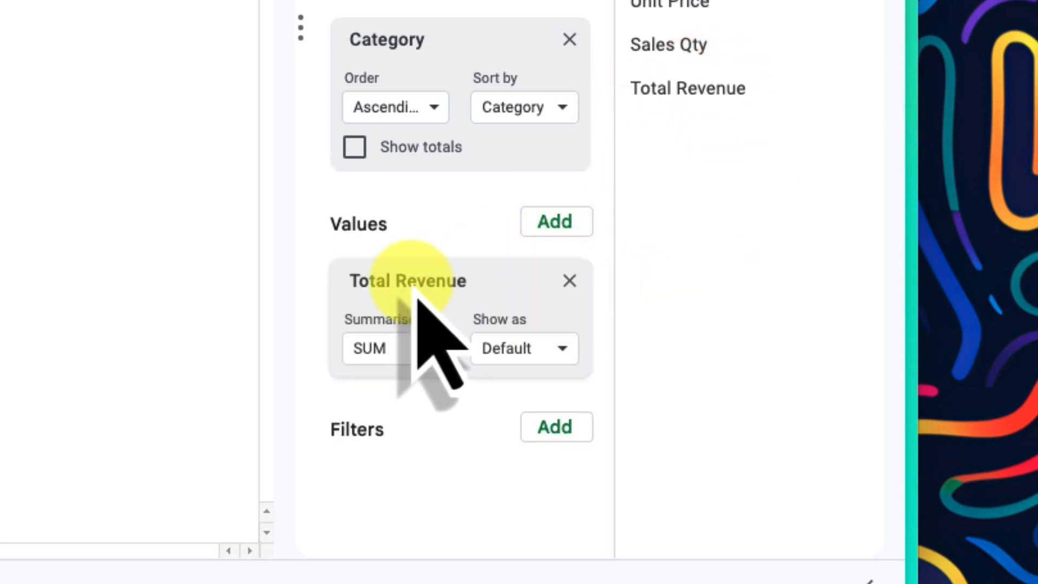
mouse_move(490, 424)
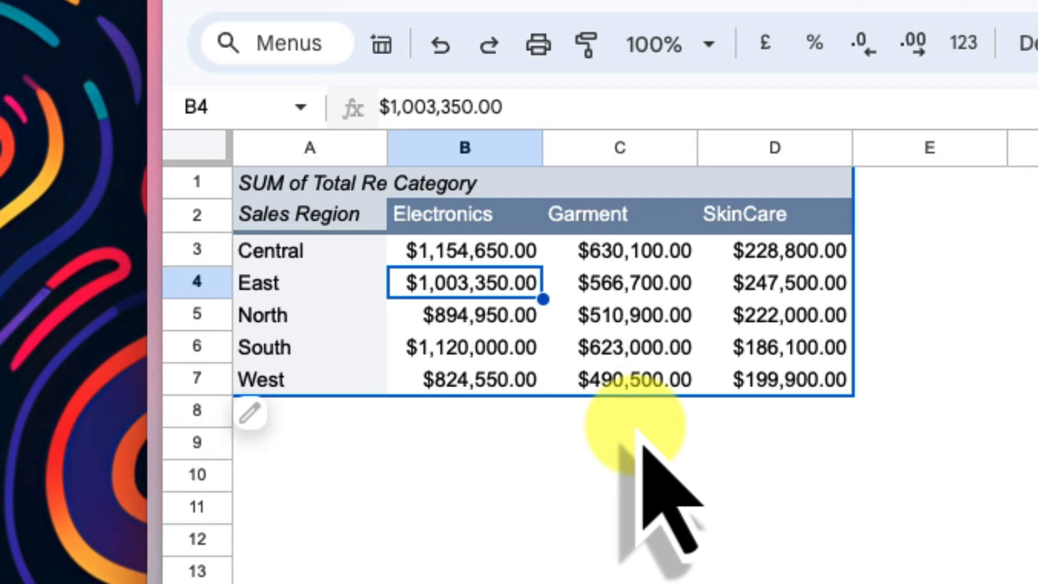
Insert a column chart from the Region-by-Category revenue pivot table.
click(636, 378)
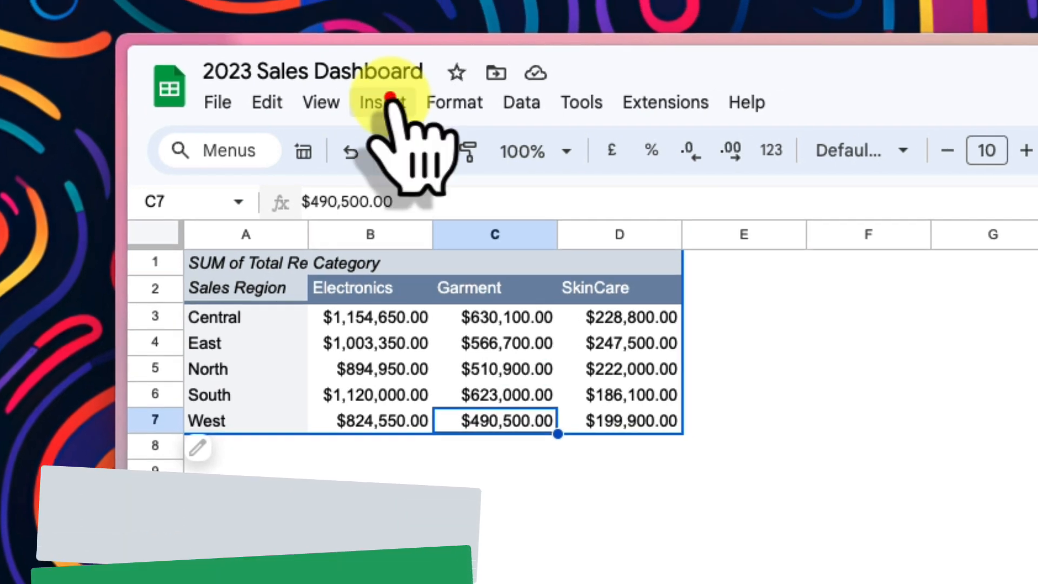
click(383, 102)
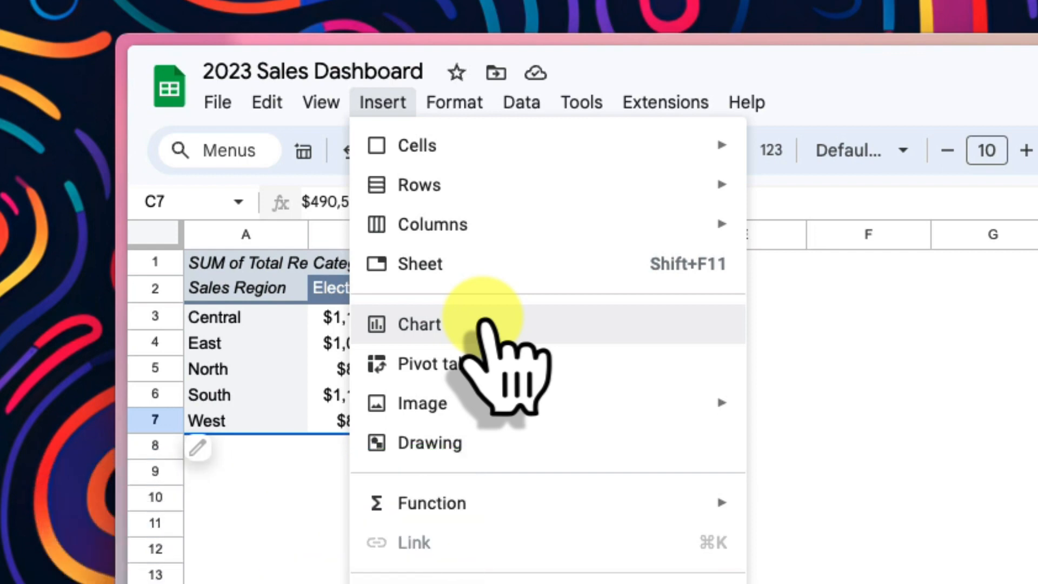
click(421, 325)
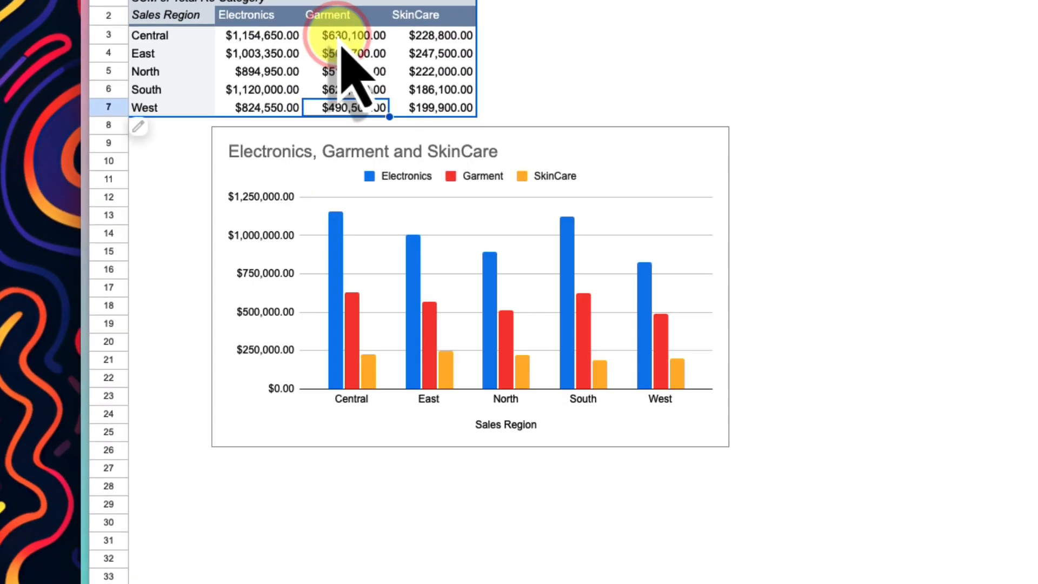
mouse_move(470, 271)
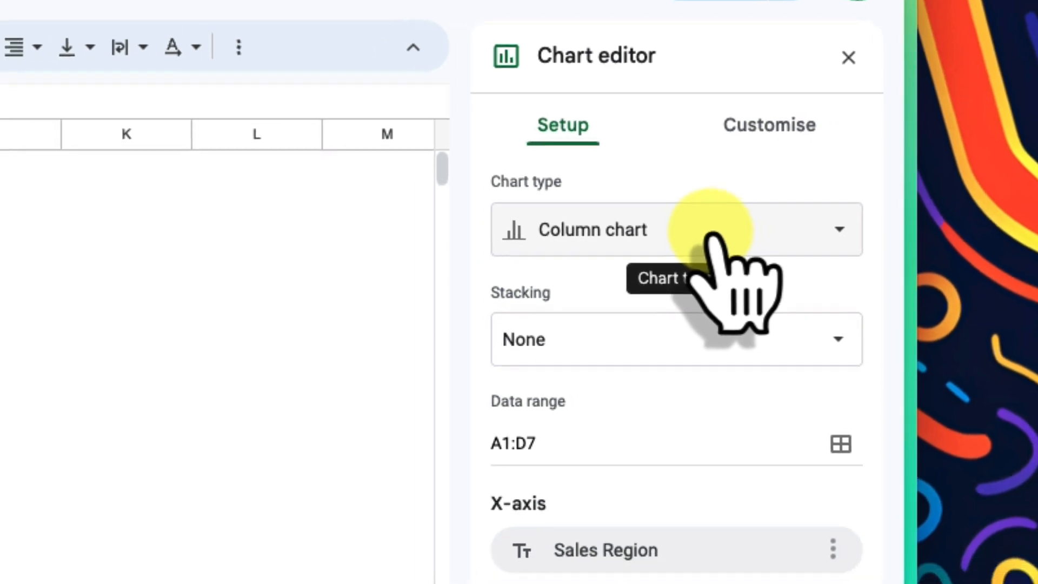
click(675, 229)
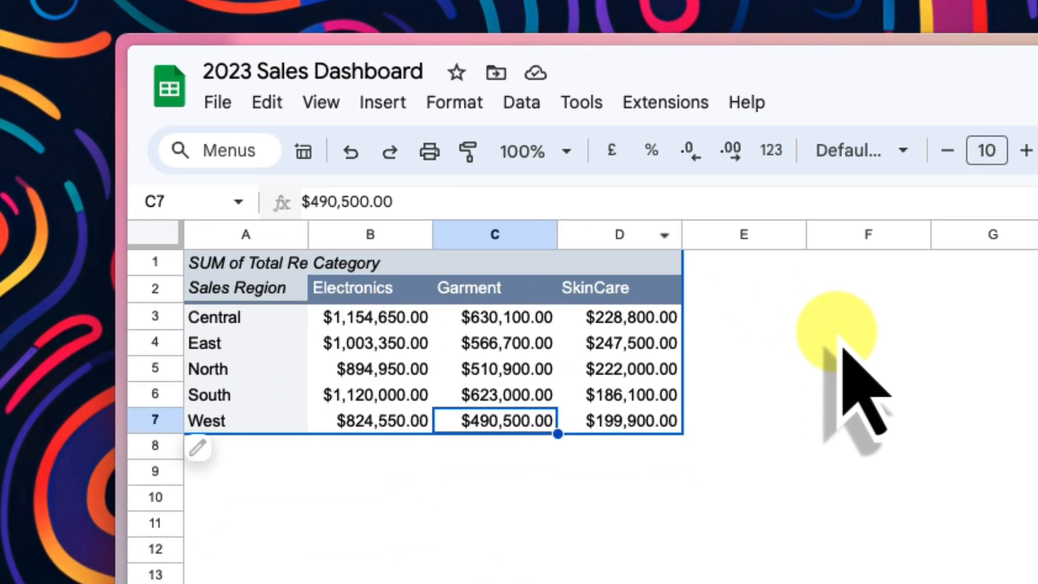
Create a pivot table from 'Raw Sales Data'!A1:K1596 at cell F1 of Pivot Table 3.
click(383, 102)
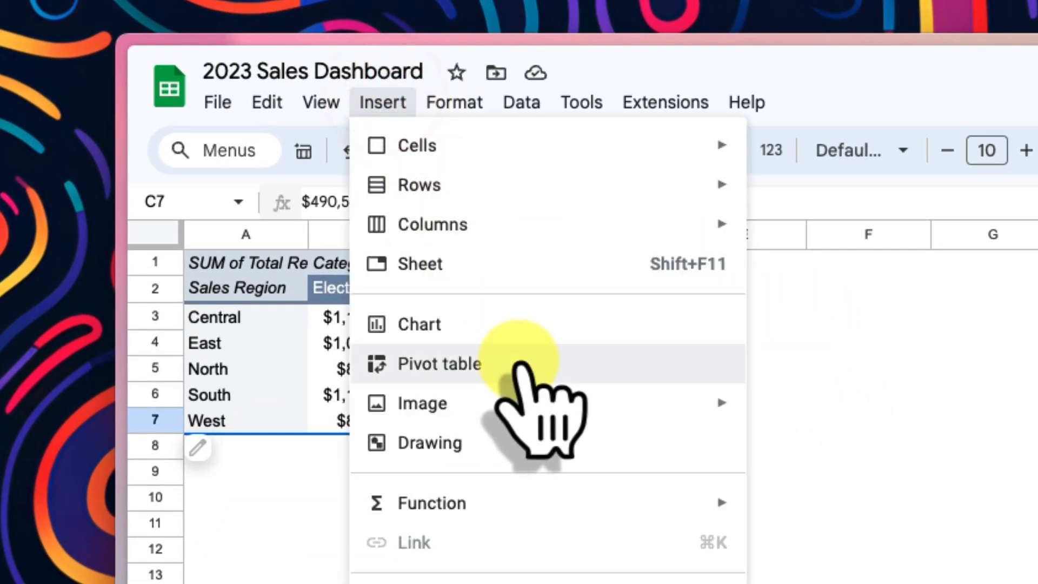
click(438, 363)
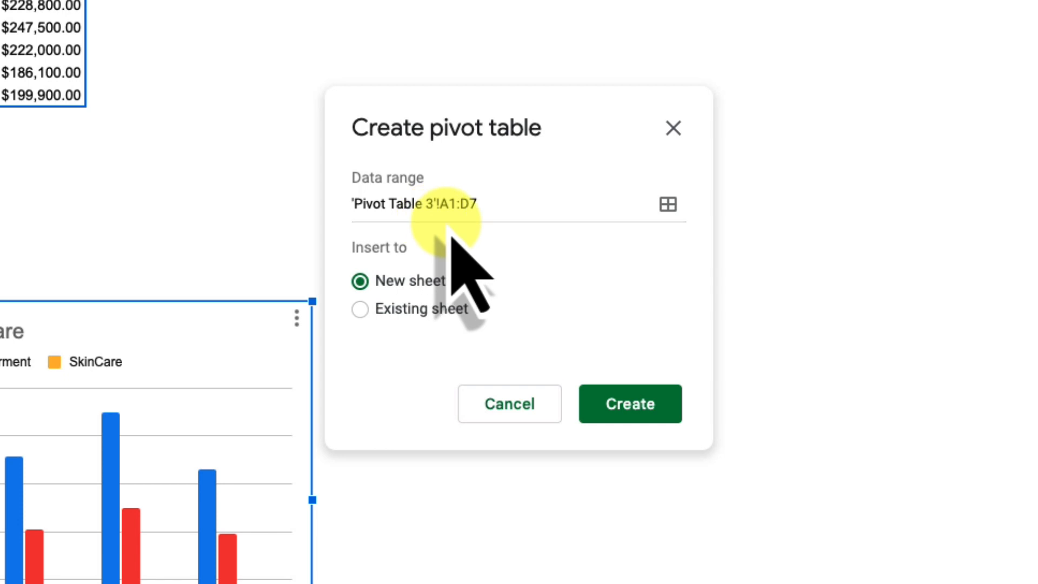
click(629, 403)
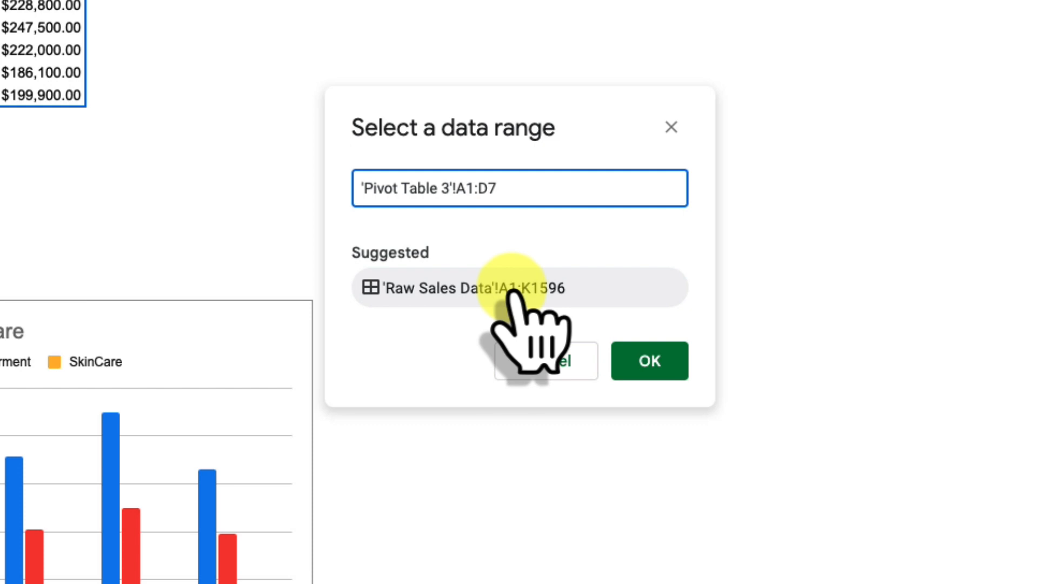
click(520, 287)
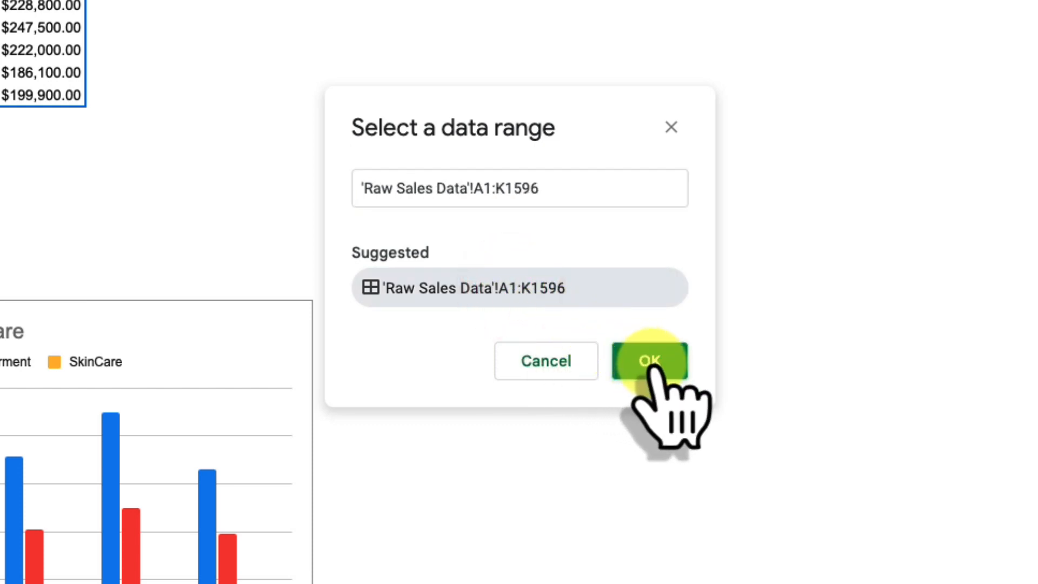
click(649, 360)
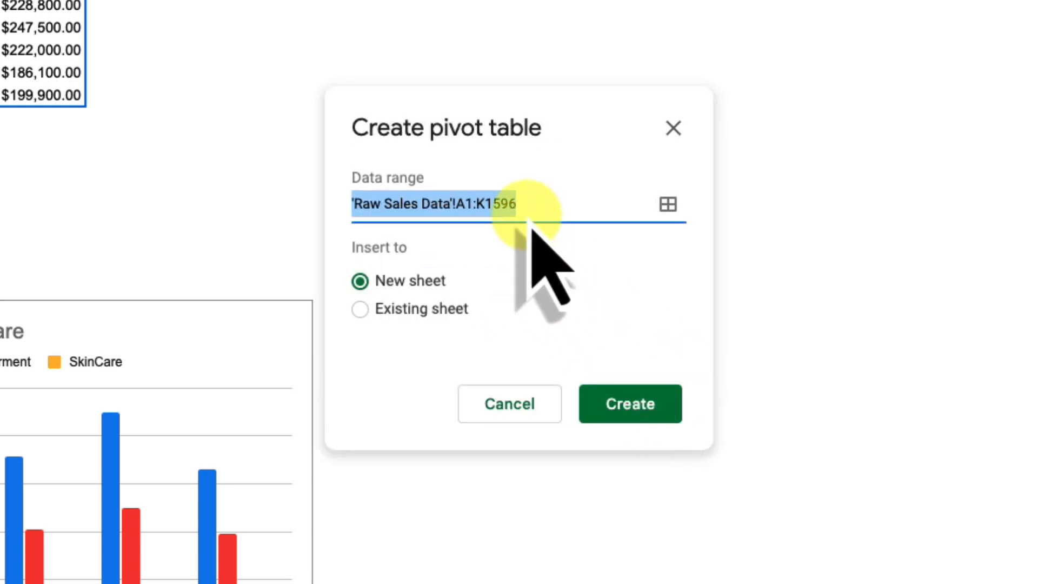
mouse_move(371, 318)
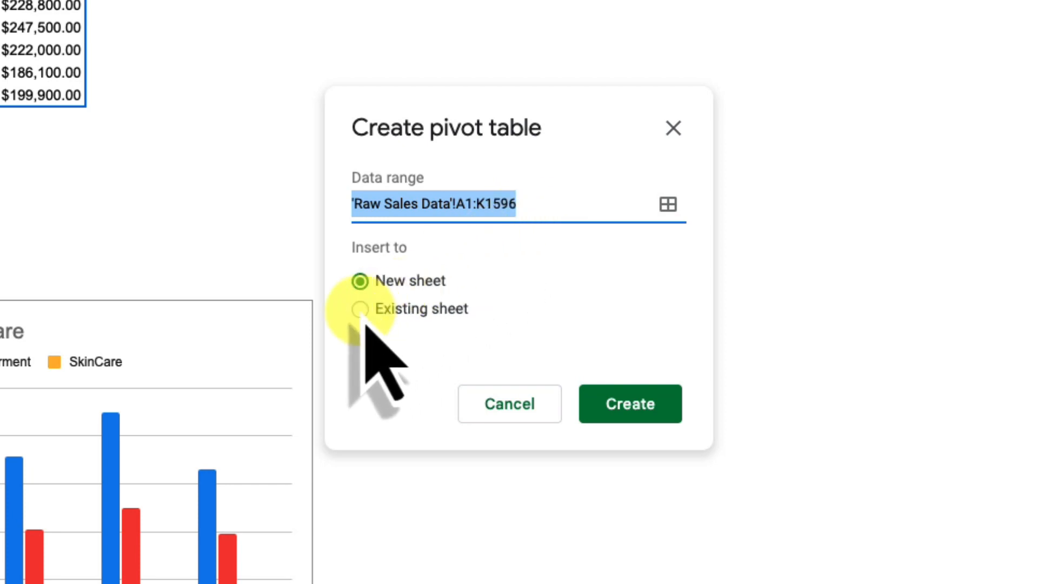
click(359, 308)
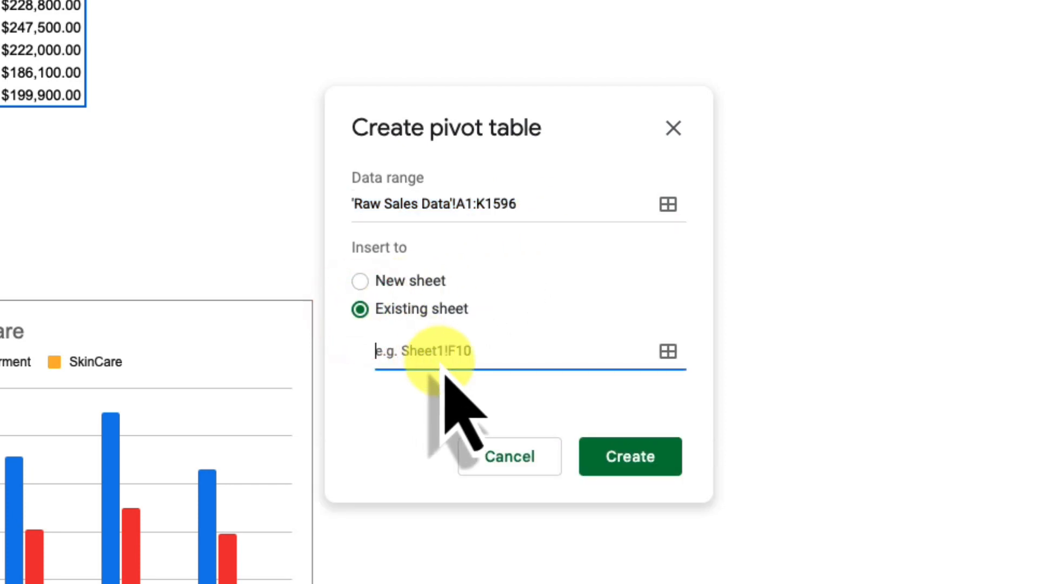
mouse_move(668, 351)
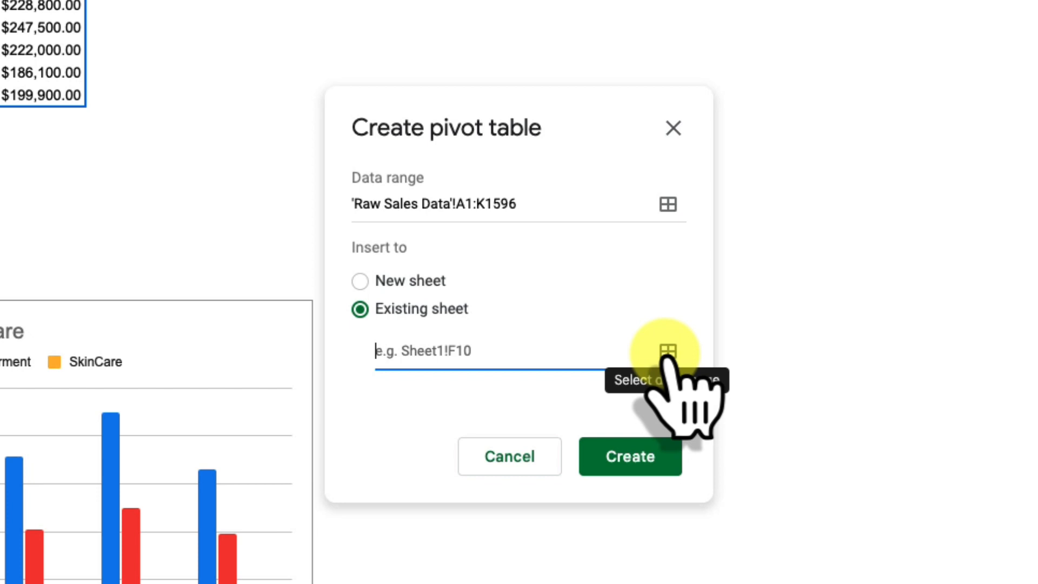
click(667, 351)
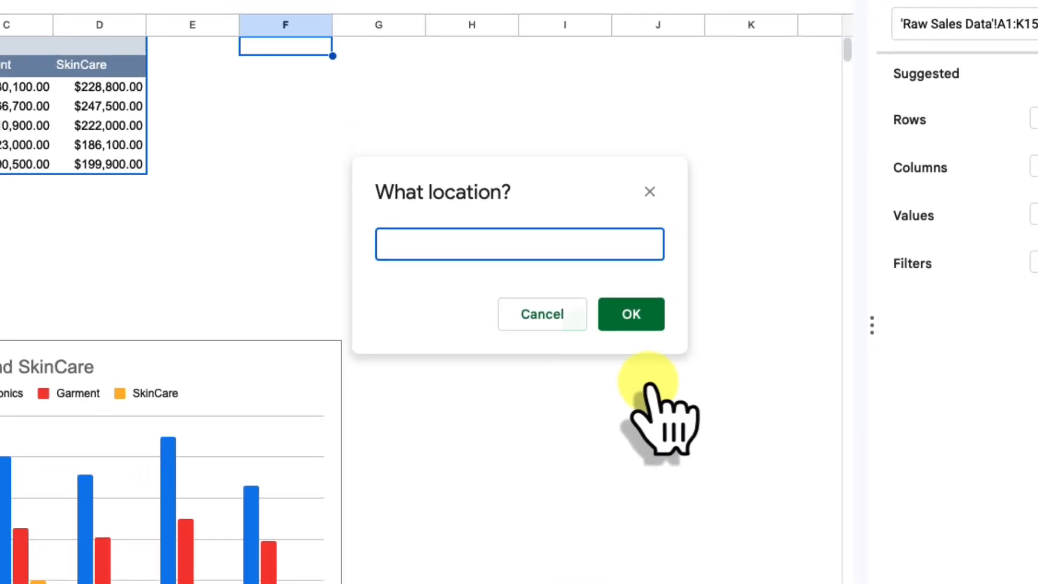
click(294, 61)
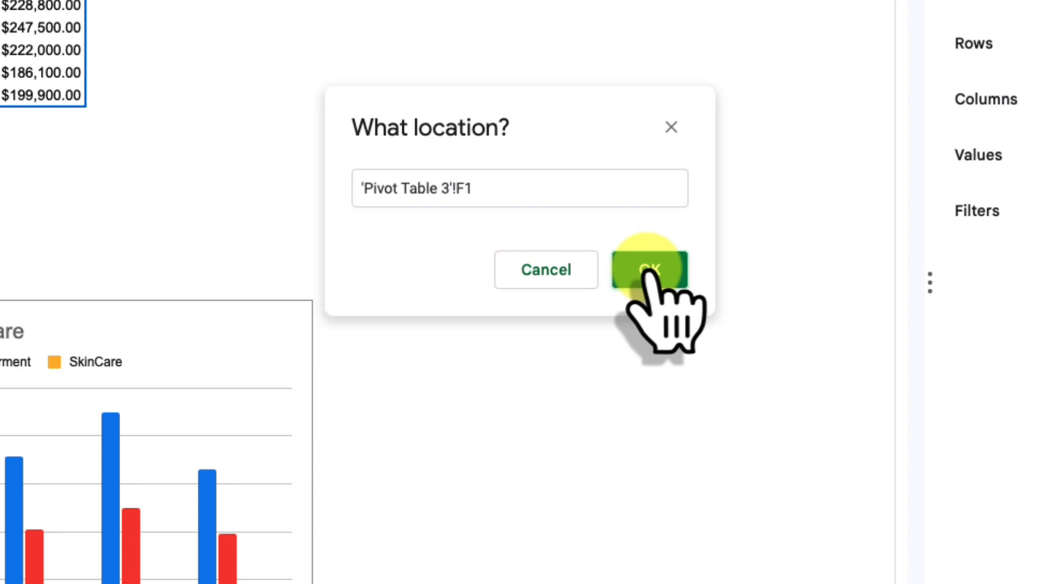
click(649, 269)
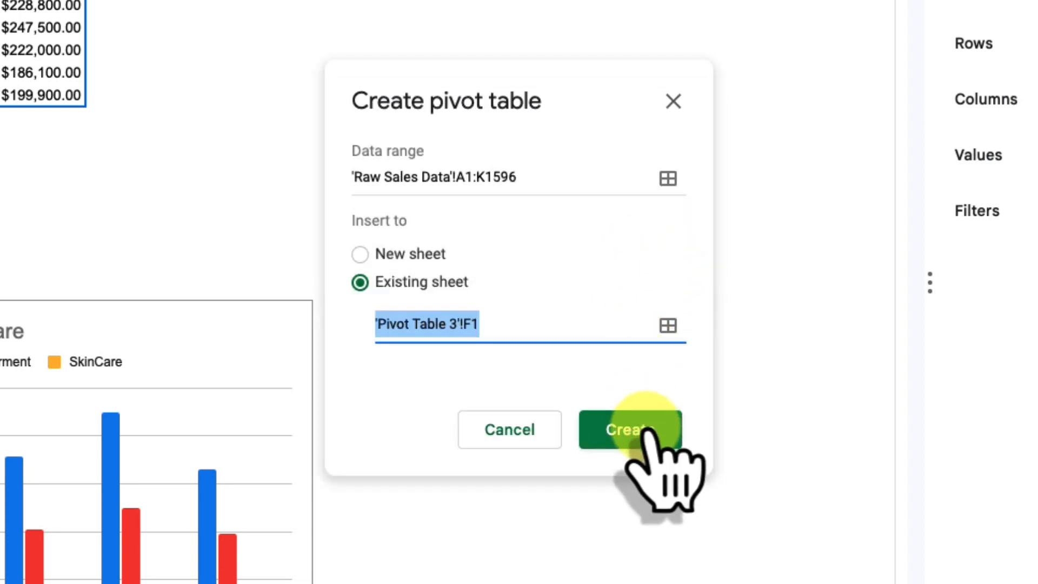
click(629, 428)
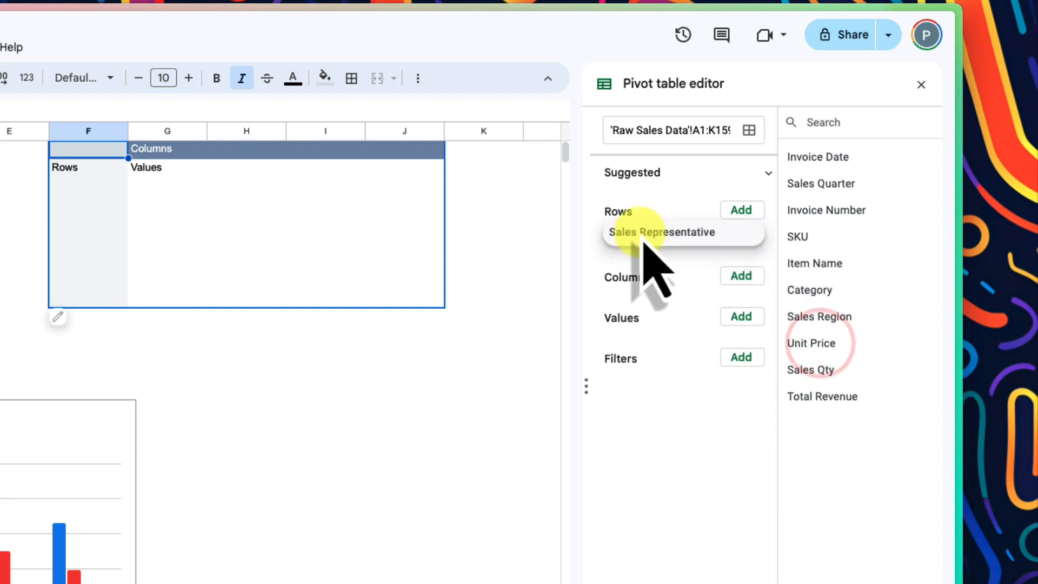
List Sales Representative as rows without totals, with SUM of Total Revenue as values.
click(661, 232)
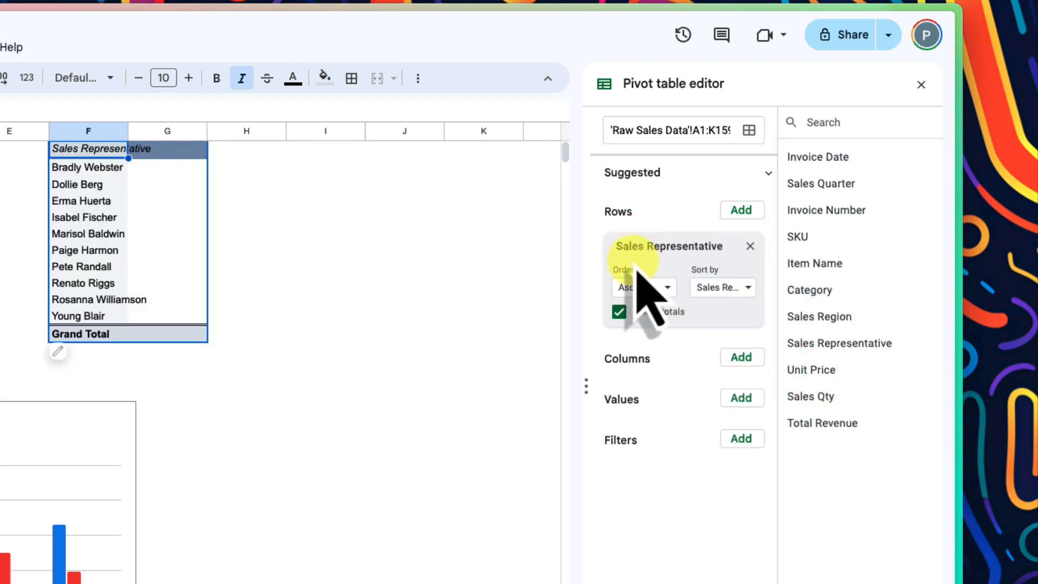
click(619, 311)
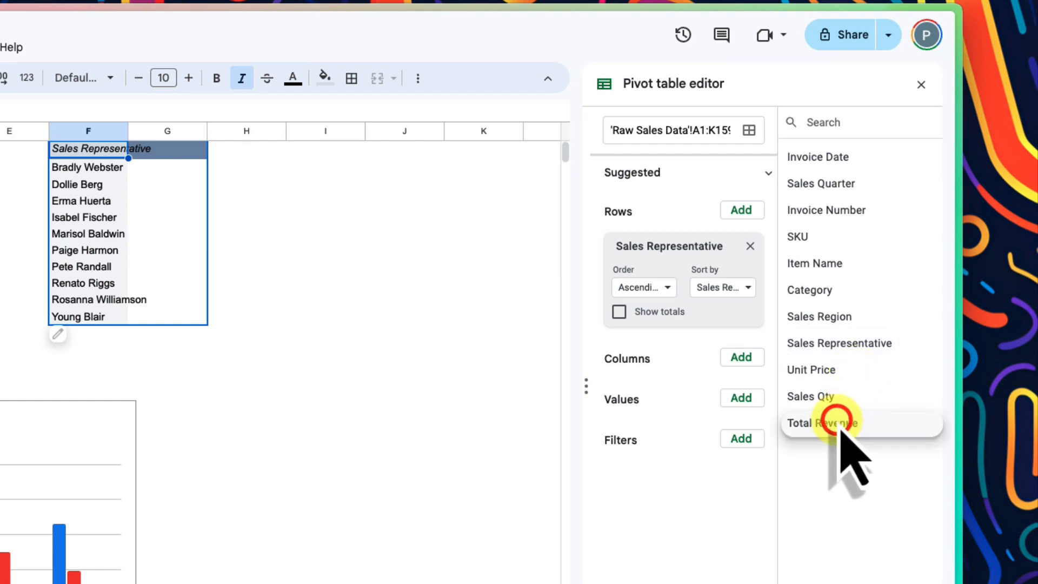
click(821, 423)
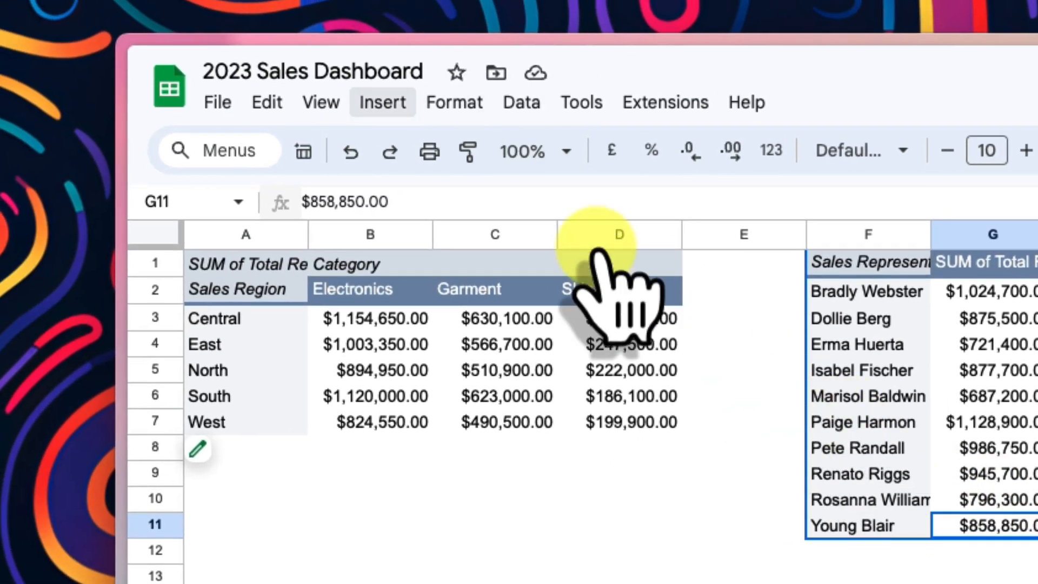
Insert a chart of the representative revenue table and change it to a pie chart.
click(382, 102)
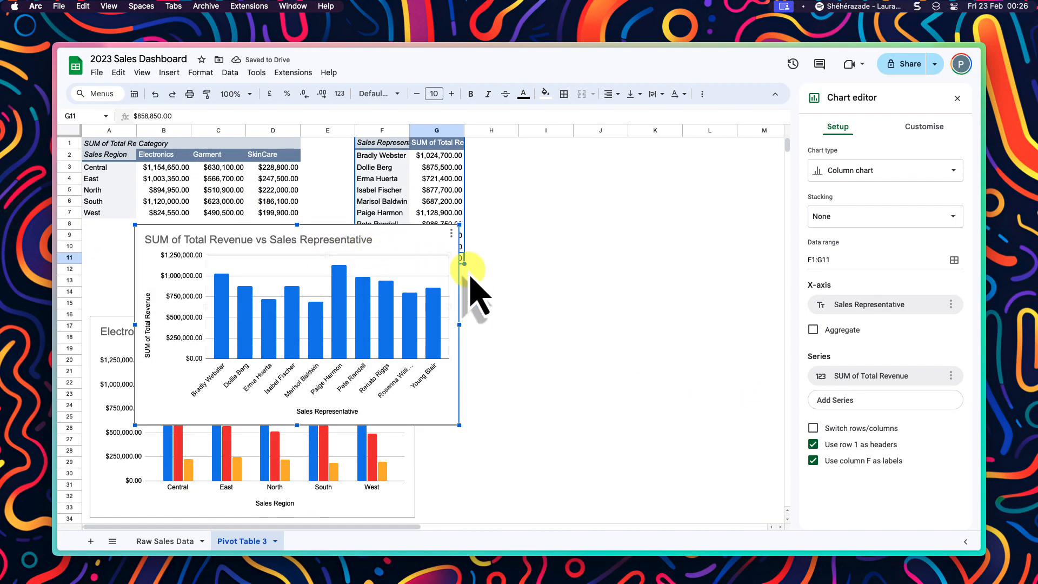
click(885, 170)
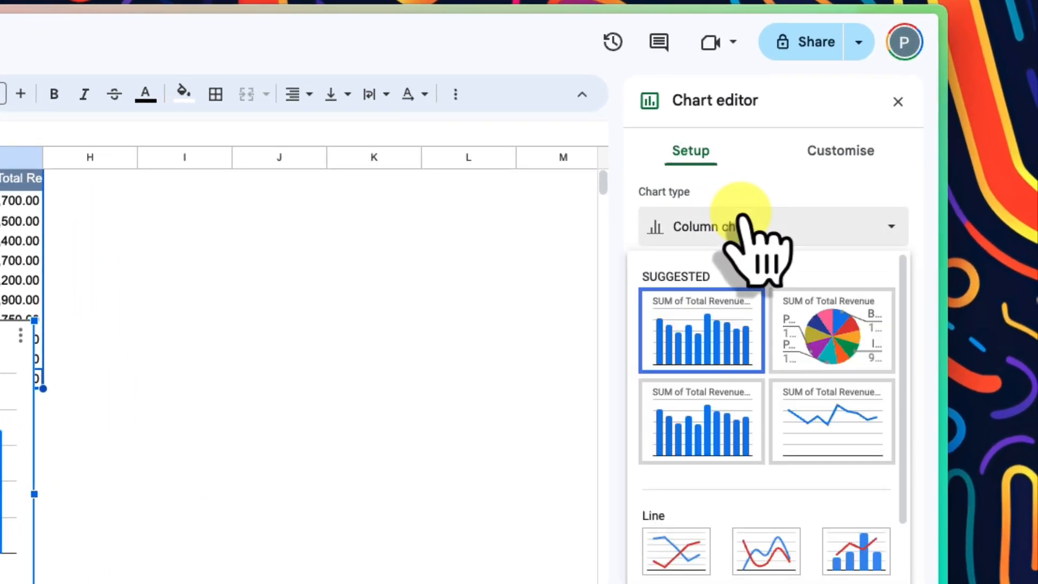
mouse_move(830, 331)
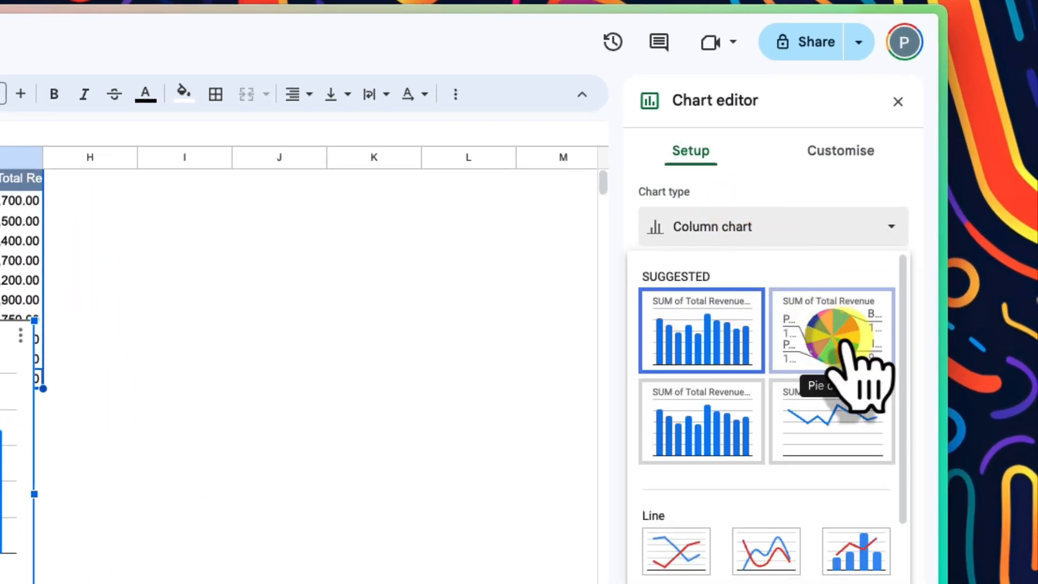
click(831, 331)
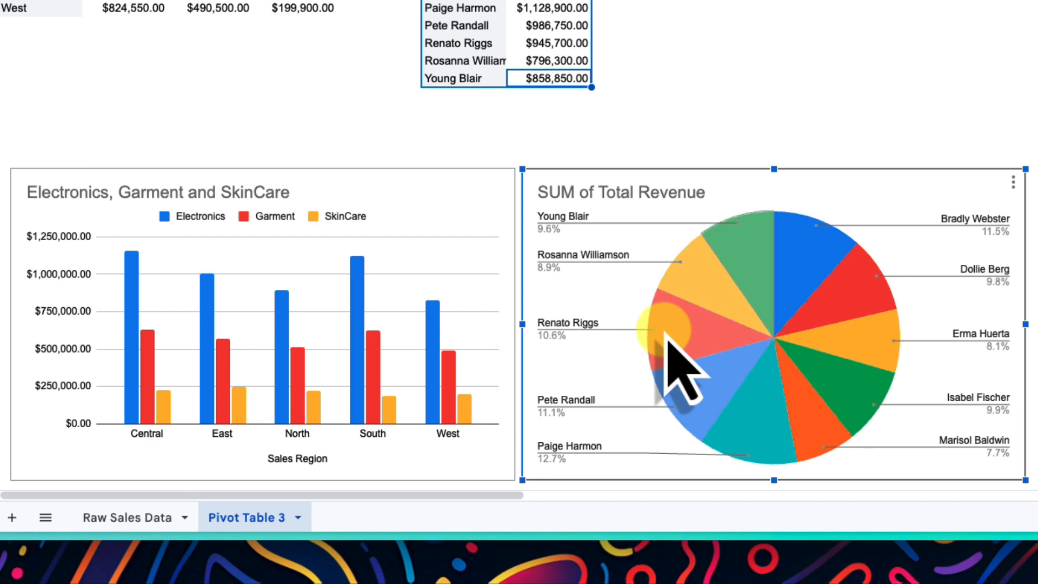
mouse_move(768, 351)
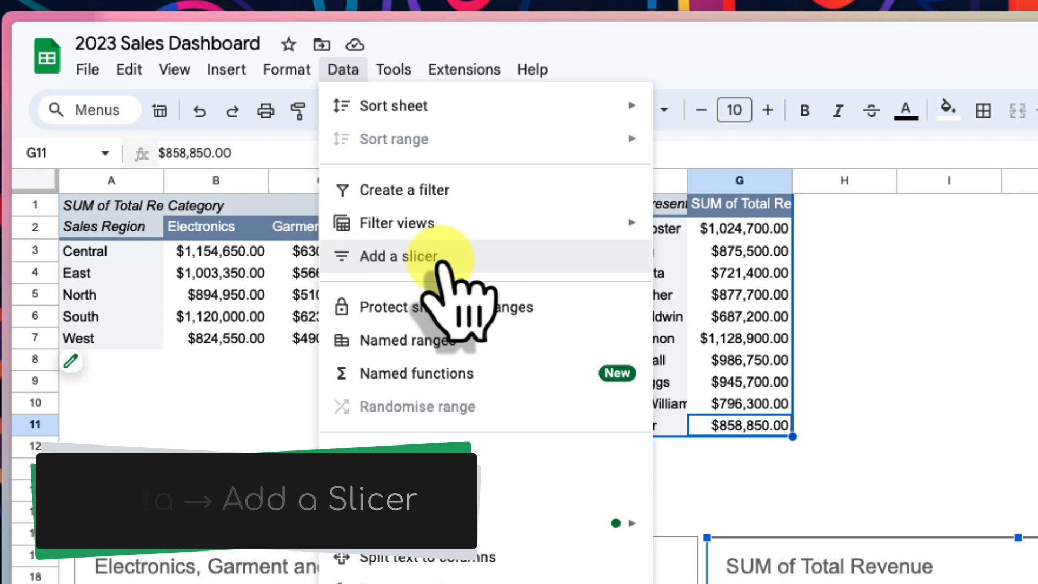
Add a slicer on 'Raw Sales Data'!A1:K1596 filtering by Sales Quarter.
click(395, 256)
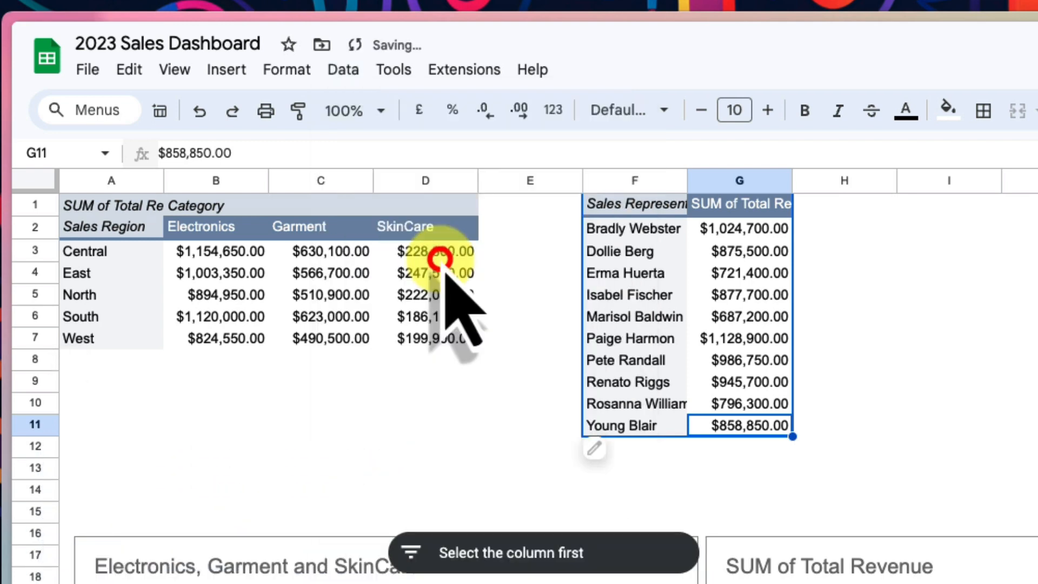
scroll(down, 3)
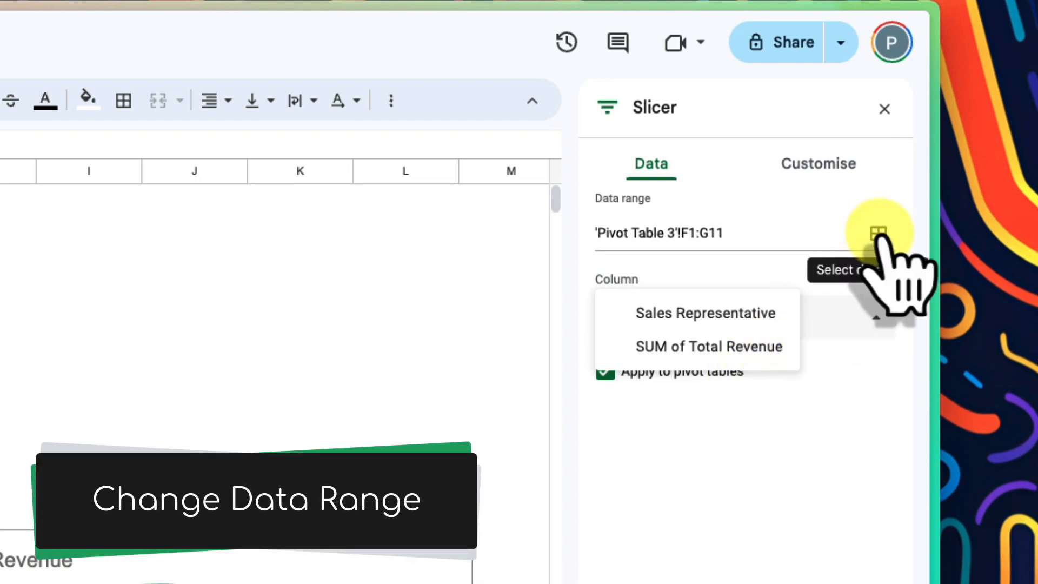
click(880, 232)
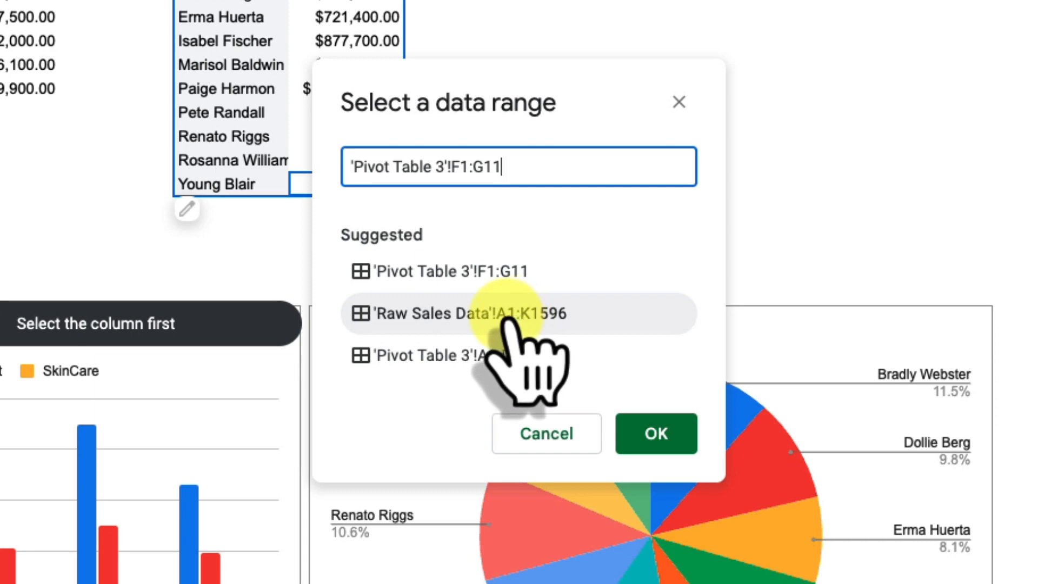
click(519, 313)
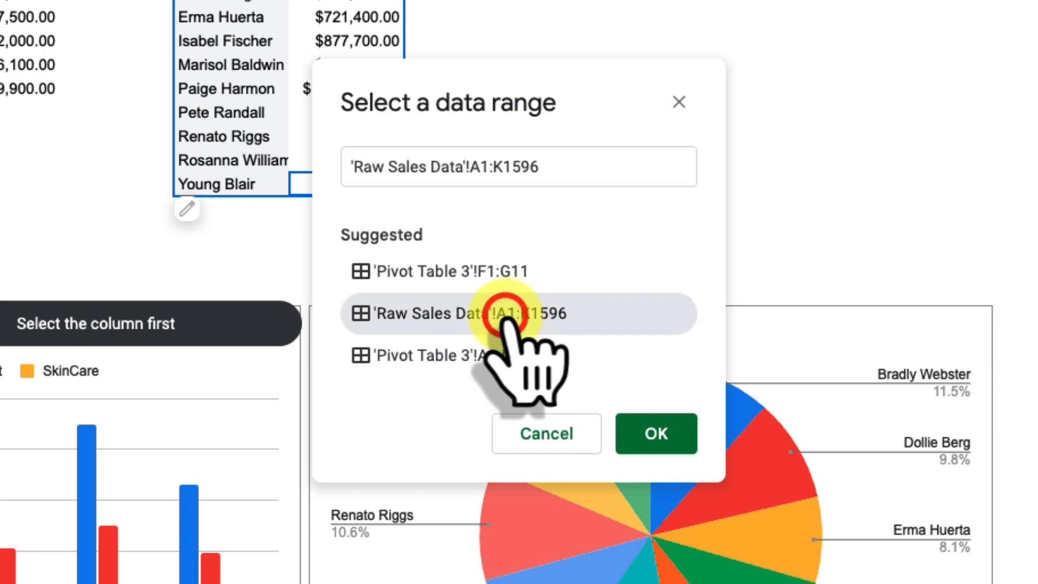
click(655, 433)
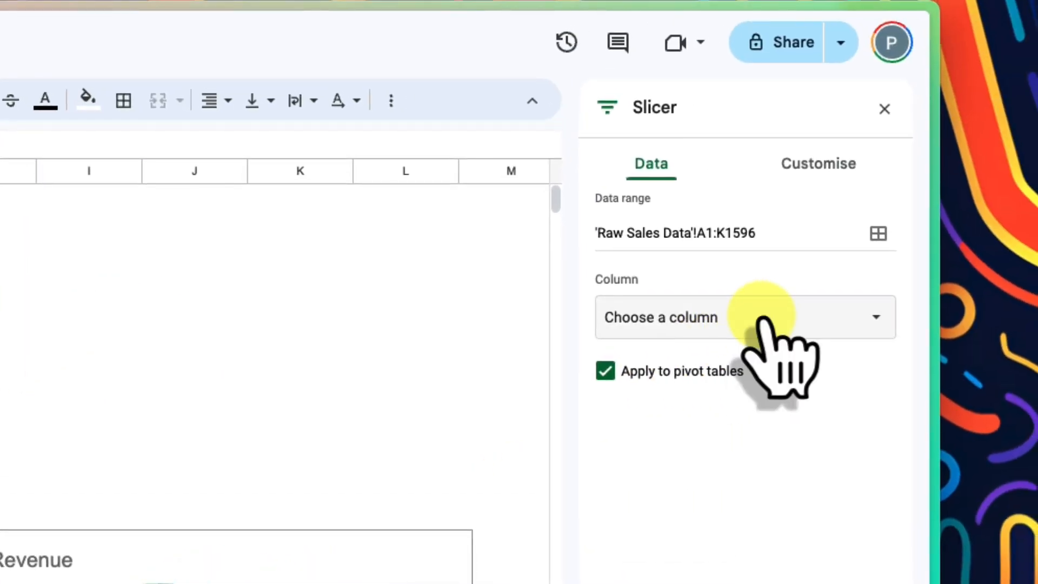
click(741, 317)
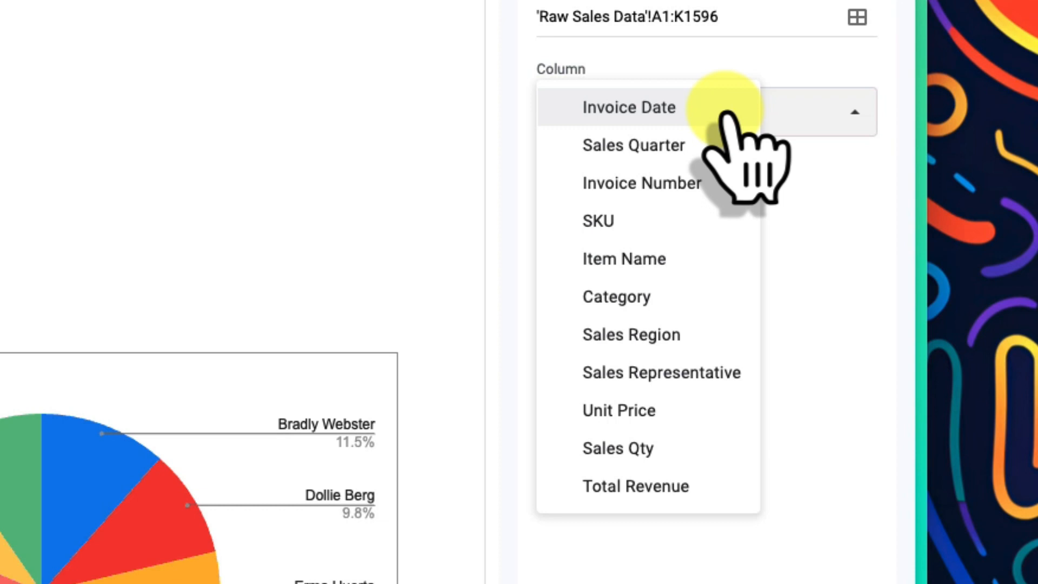
click(632, 145)
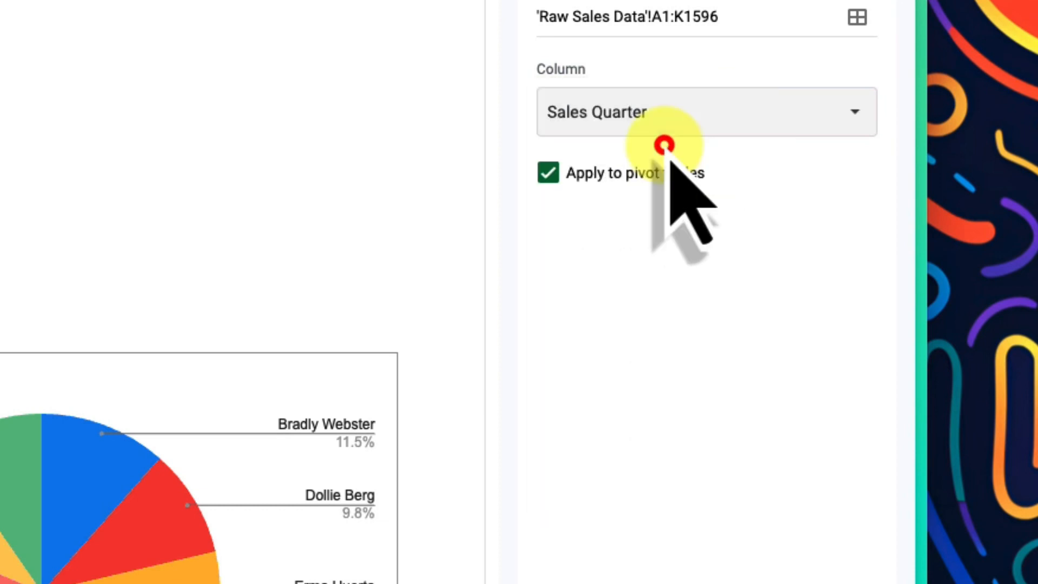
mouse_move(668, 152)
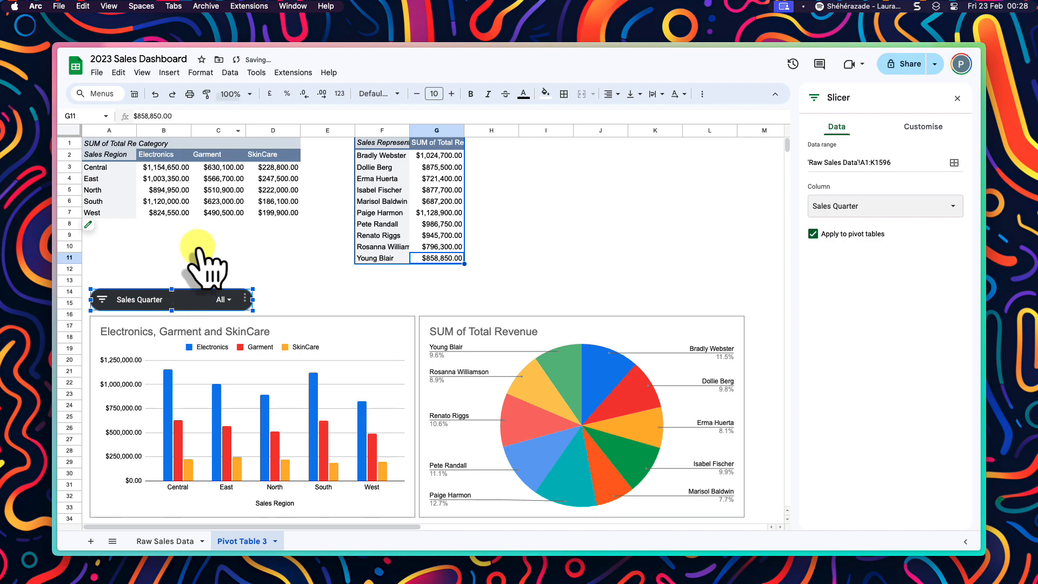
Add another slicer set to filter the Sales Region column.
click(230, 72)
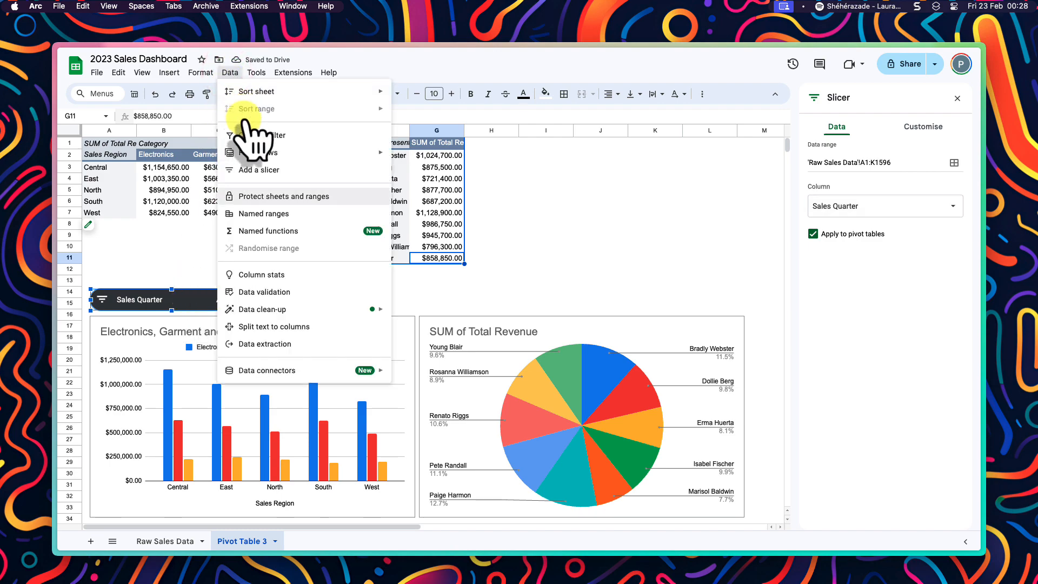
click(883, 206)
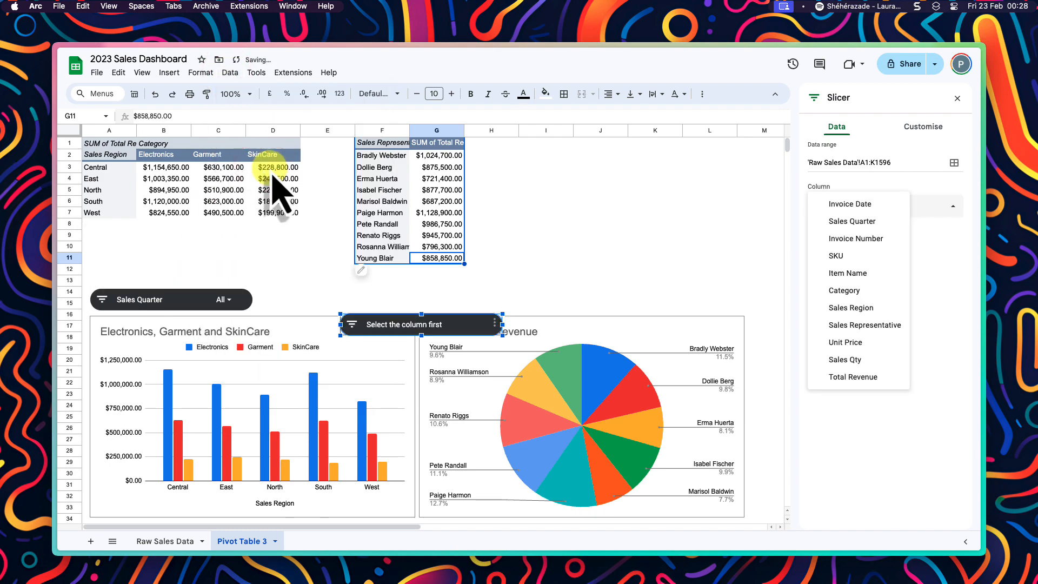
click(947, 206)
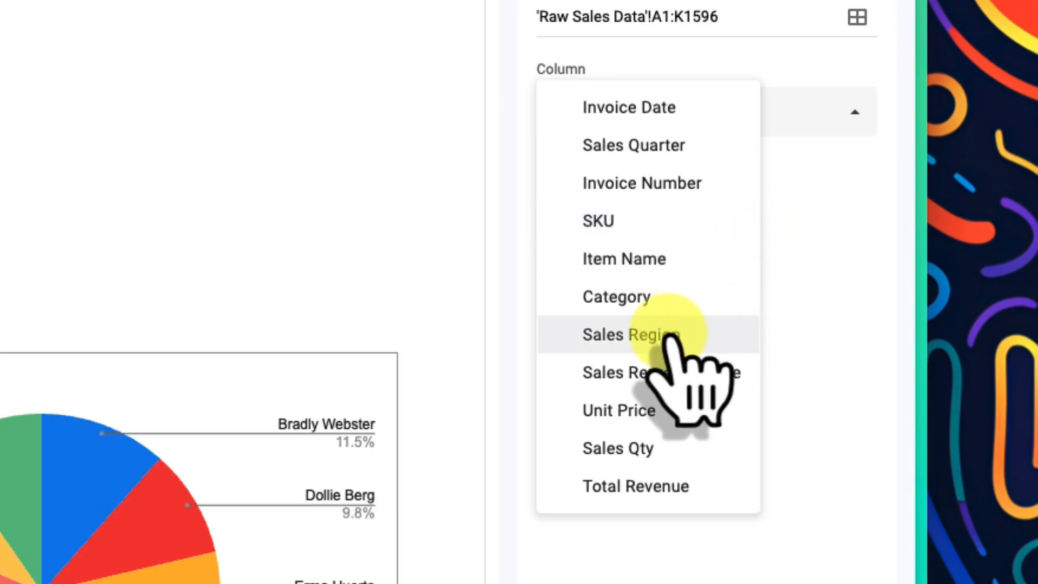
click(631, 334)
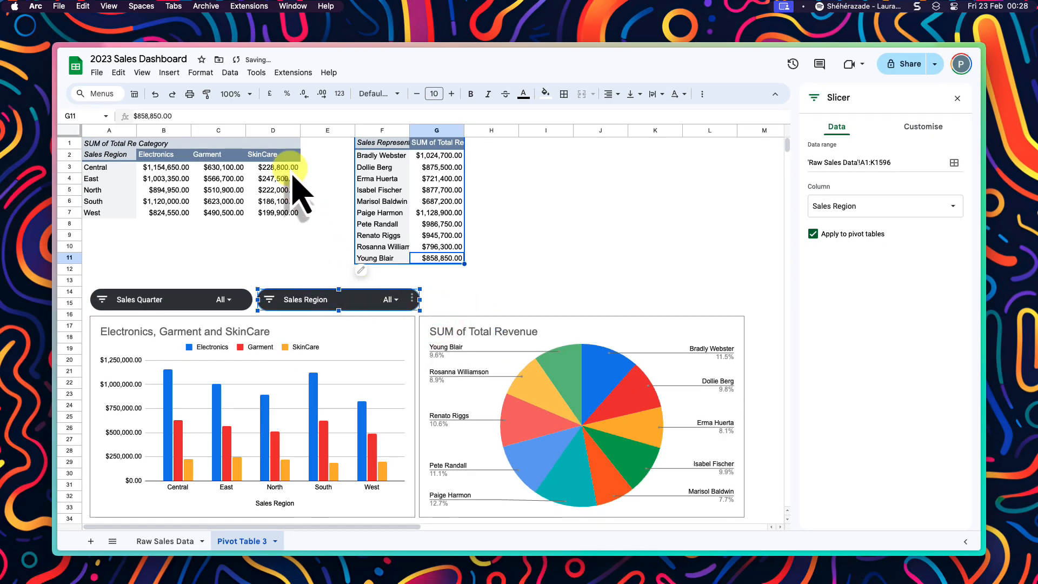
Add another slicer set to filter the Category column.
click(230, 72)
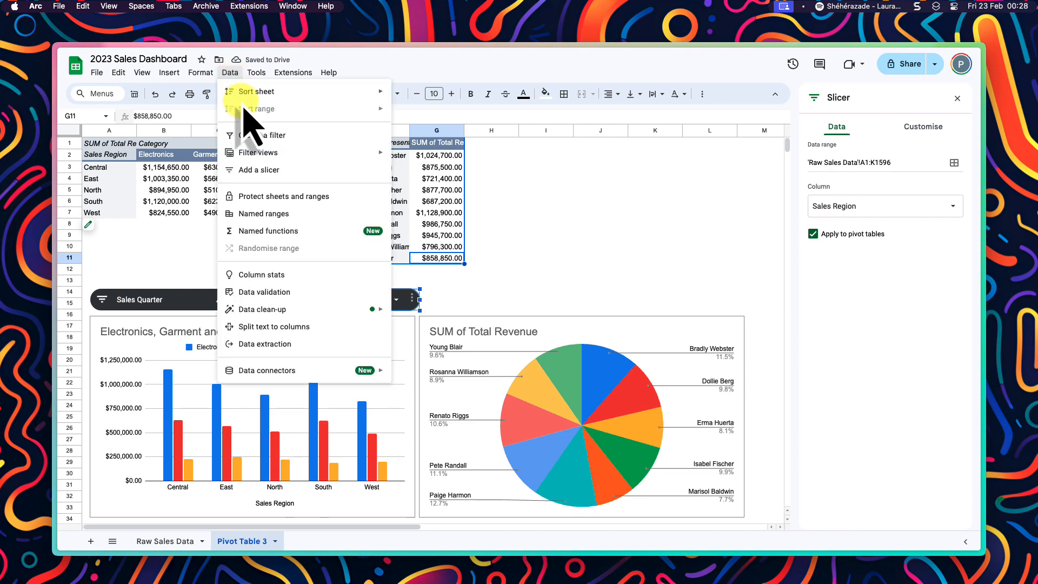
click(884, 206)
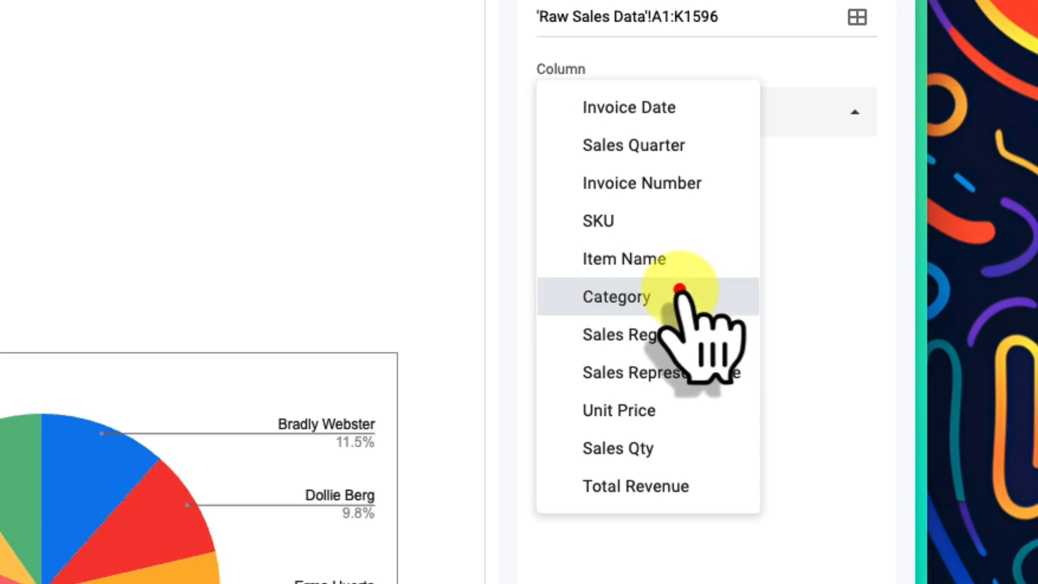
click(615, 297)
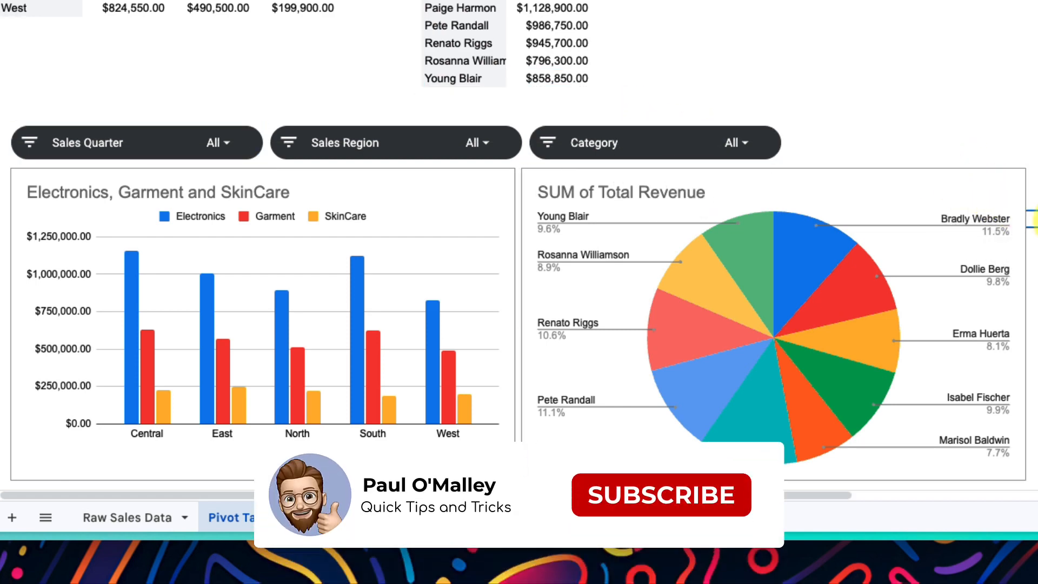
Untick Q2 and Q3 in the Sales Quarter slicer, leaving only Q1 and Q4.
click(660, 495)
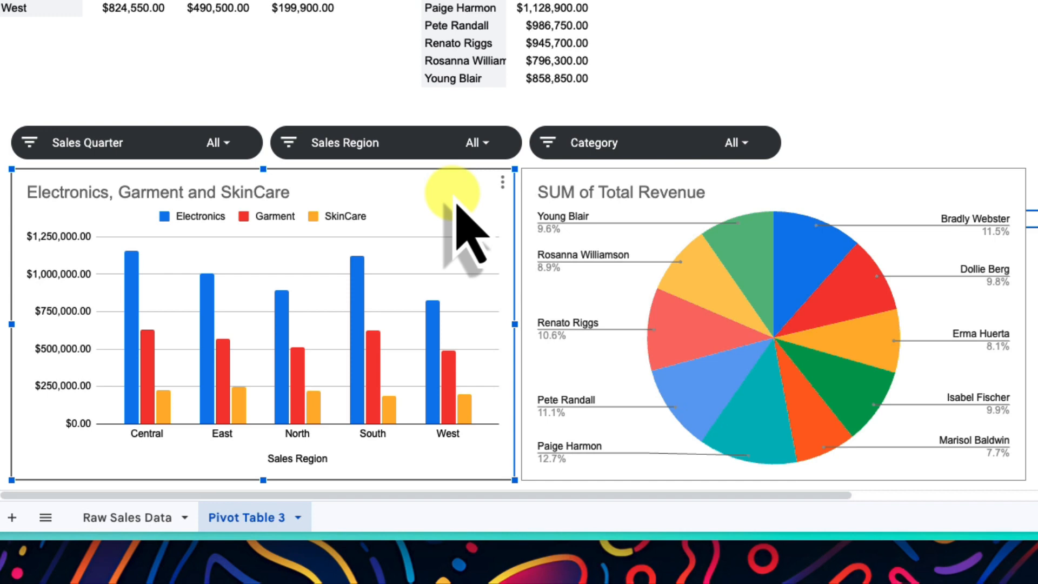
click(218, 142)
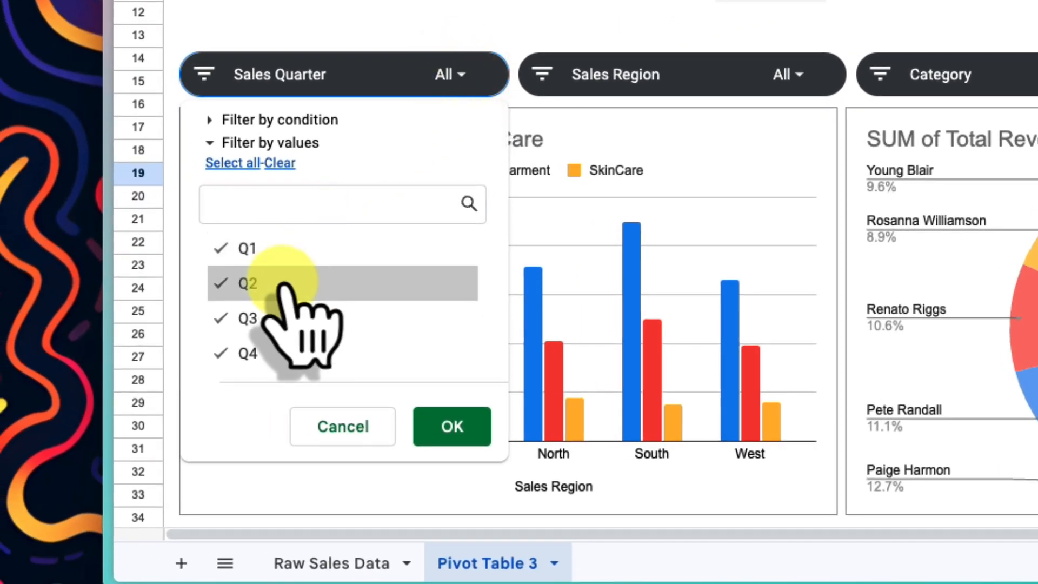
click(221, 283)
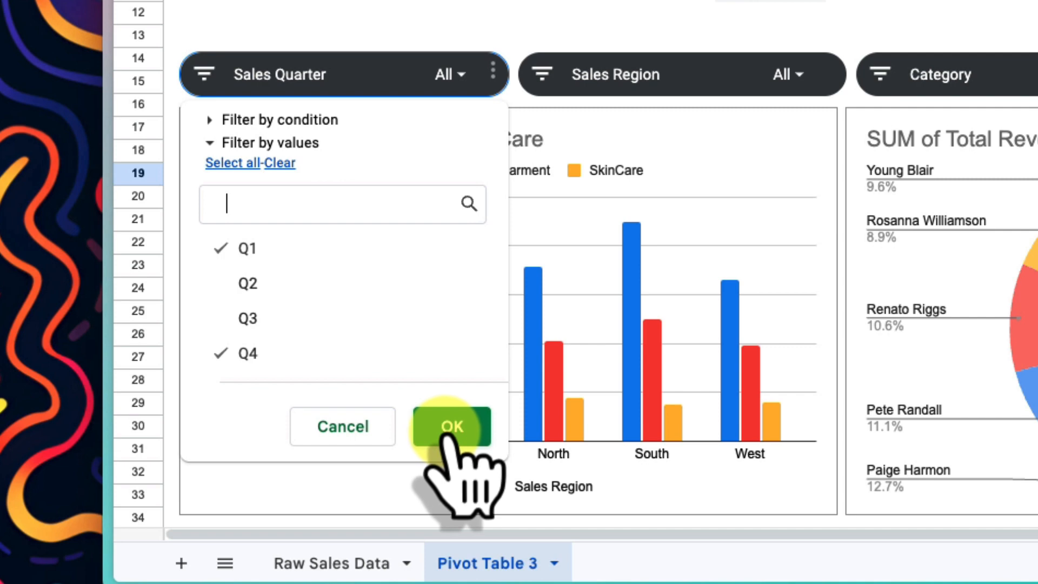
click(451, 426)
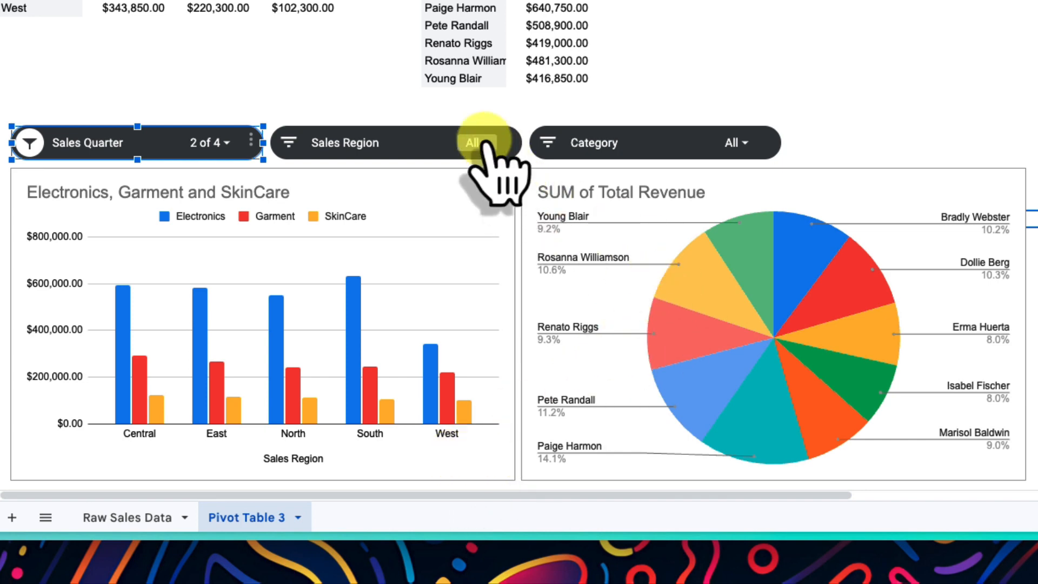
Filter the Sales Region slicer to West, and exclude Garment and SkinCare from the Category slicer.
click(473, 142)
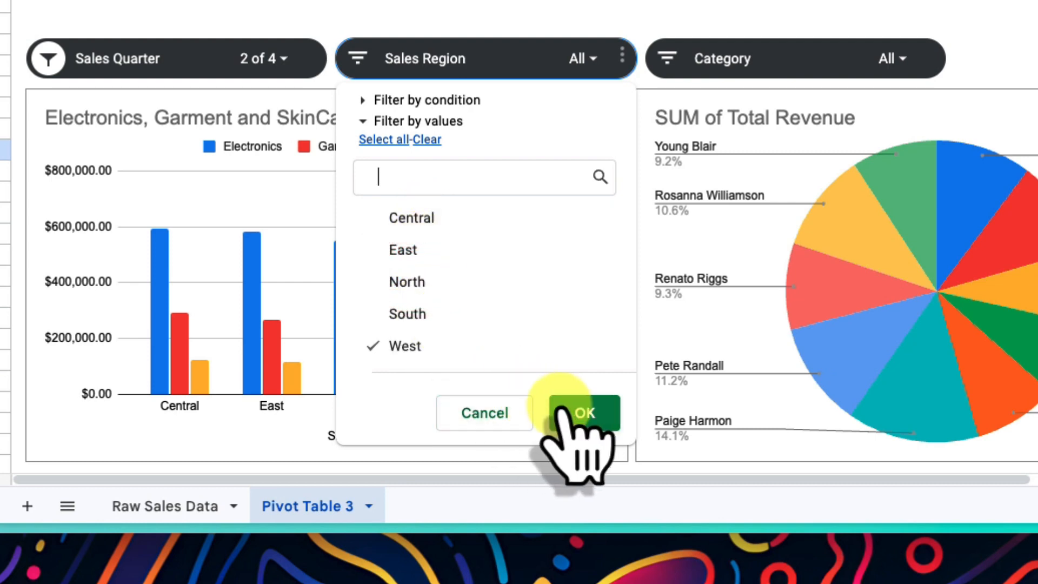
click(584, 412)
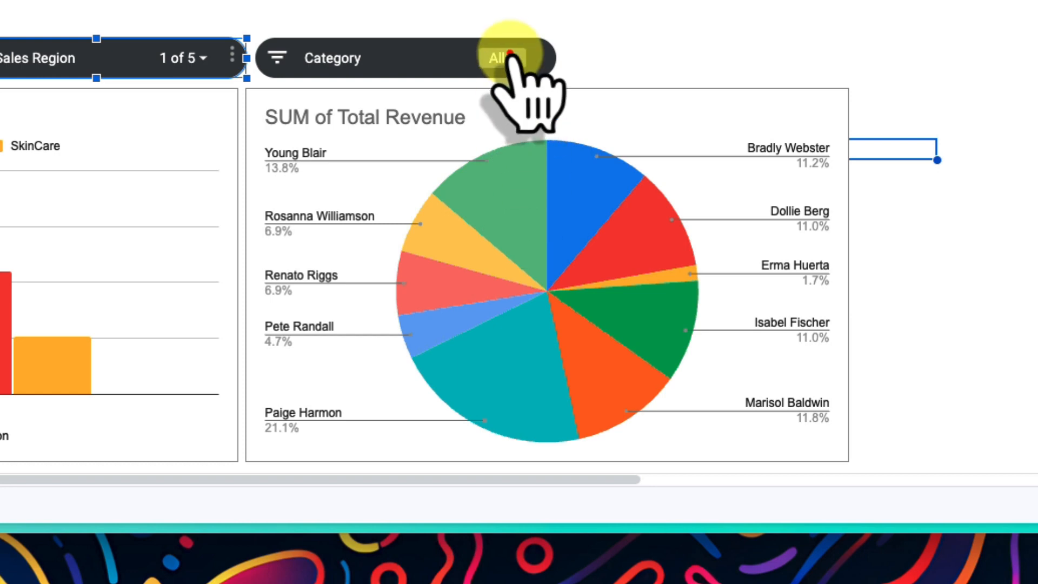
click(501, 58)
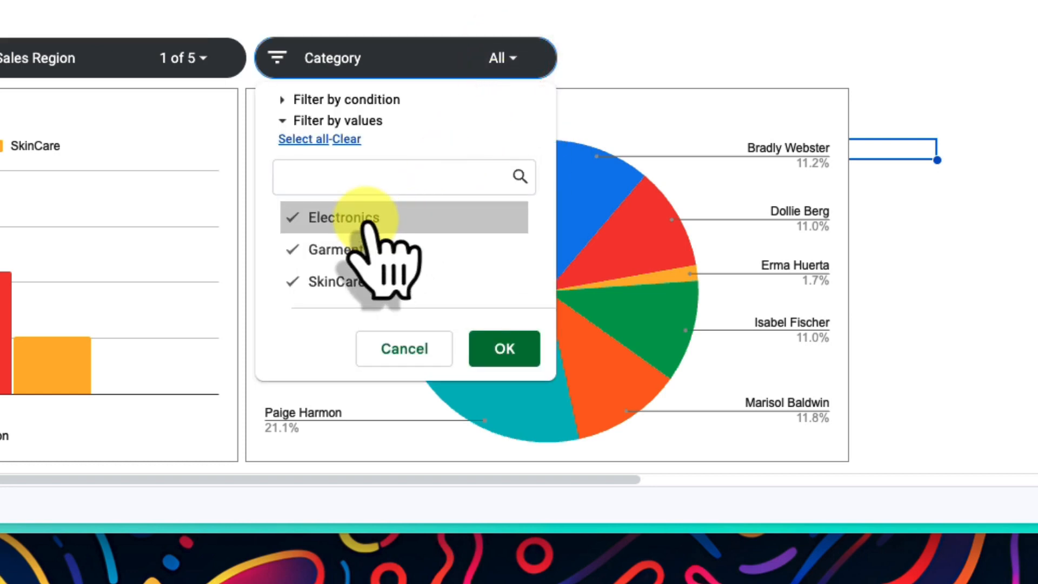
click(336, 250)
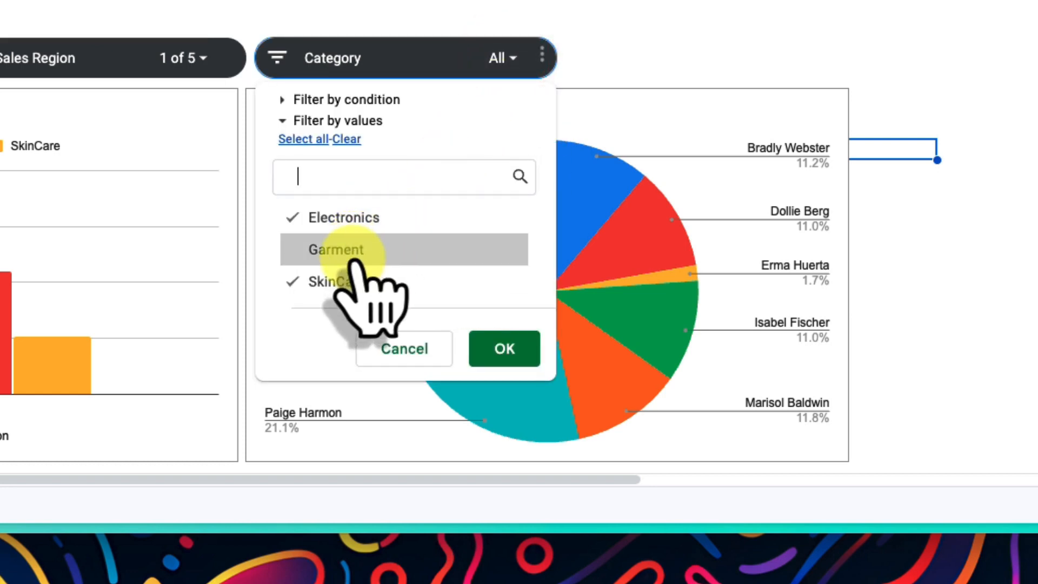
click(504, 348)
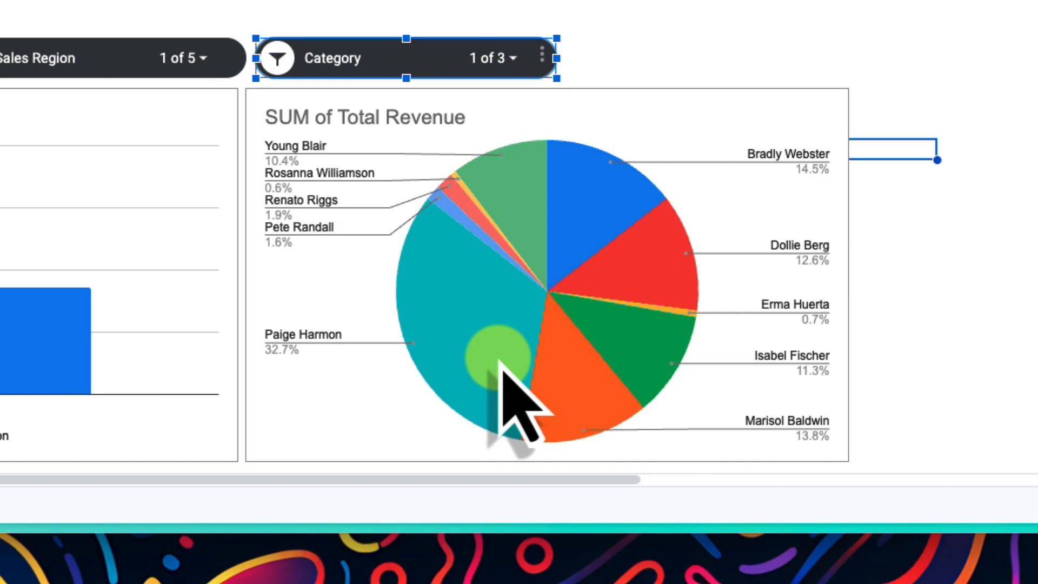
mouse_move(592, 325)
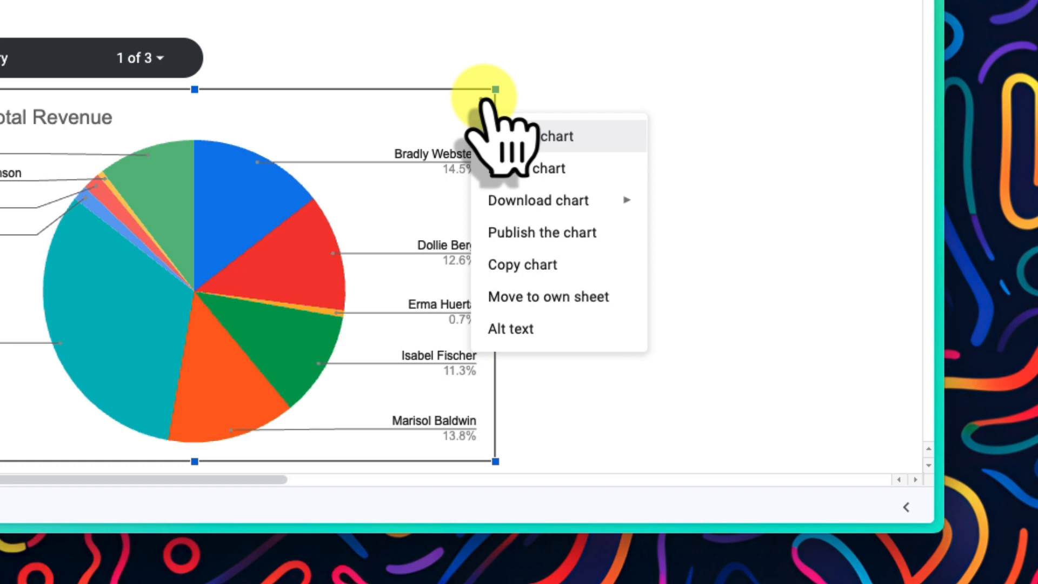
Move the pie chart to its own sheet Chart1 and the column chart to Chart2.
click(537, 200)
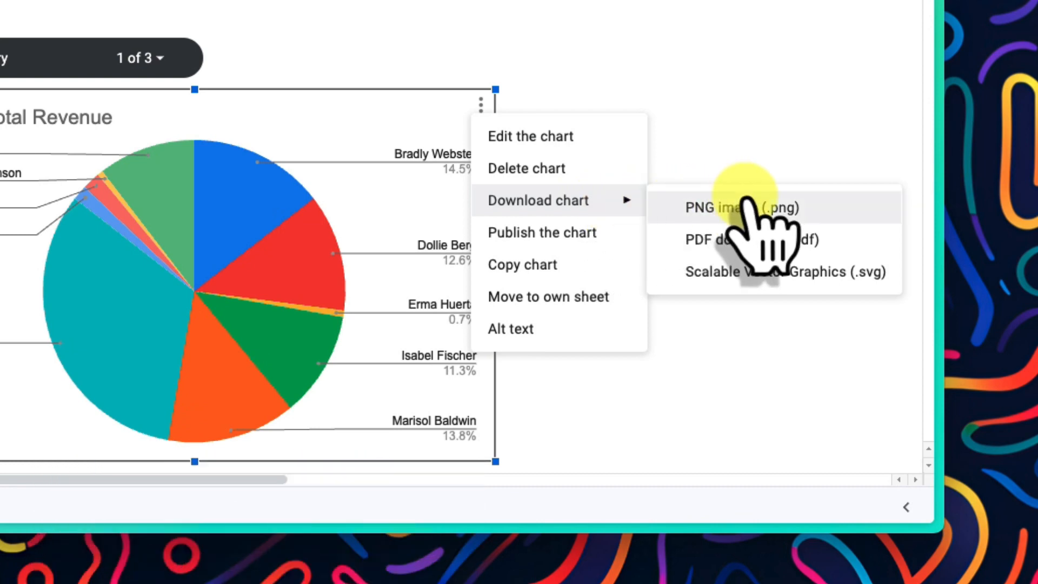
mouse_move(781, 271)
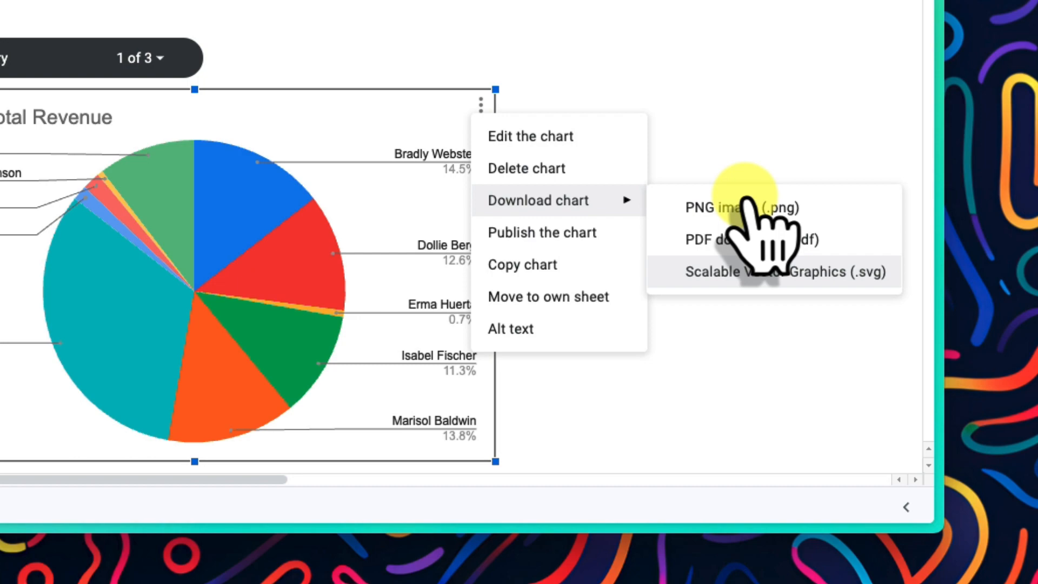
mouse_move(548, 296)
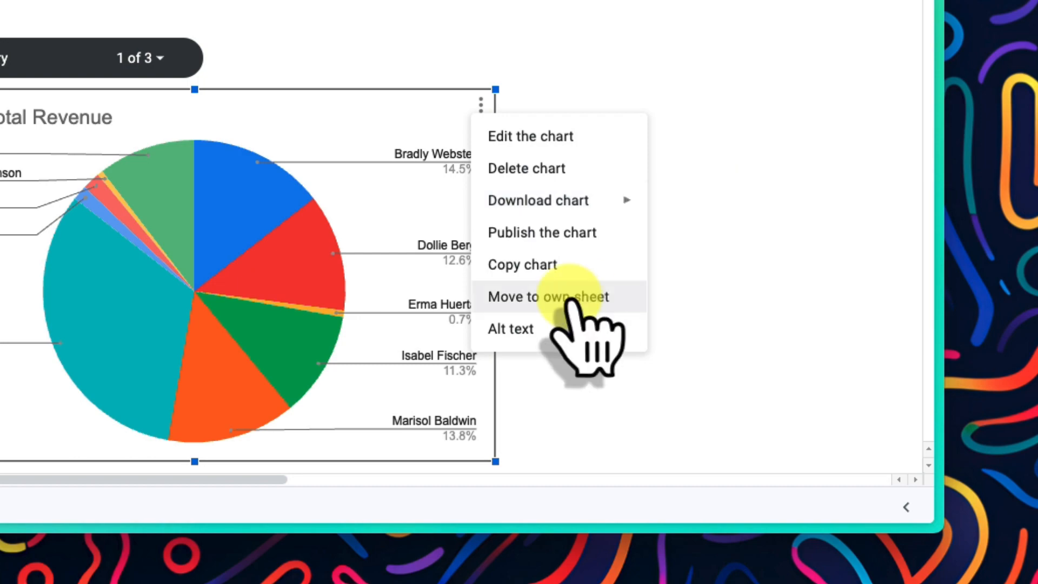
click(546, 297)
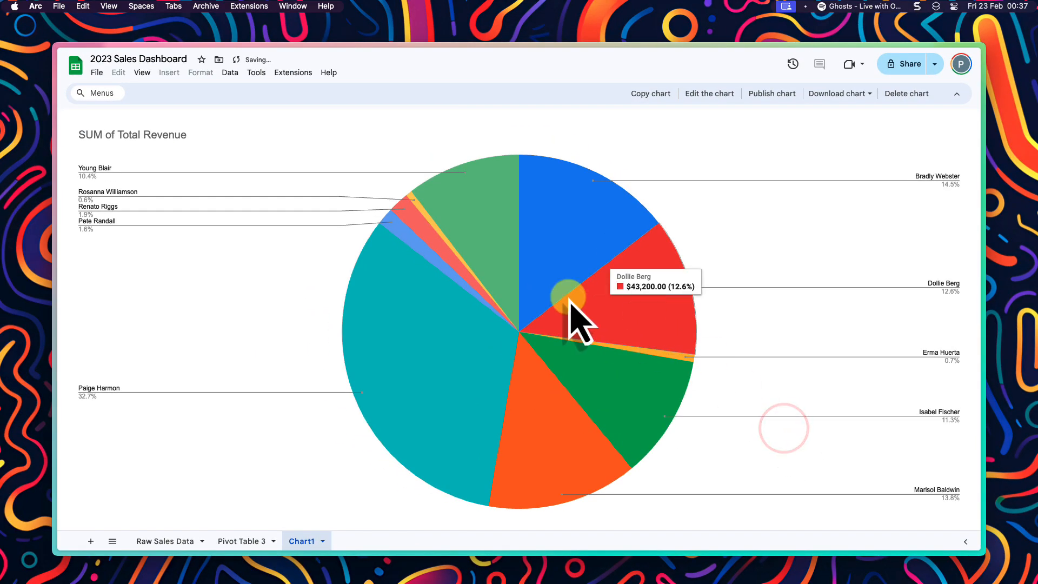
mouse_move(533, 330)
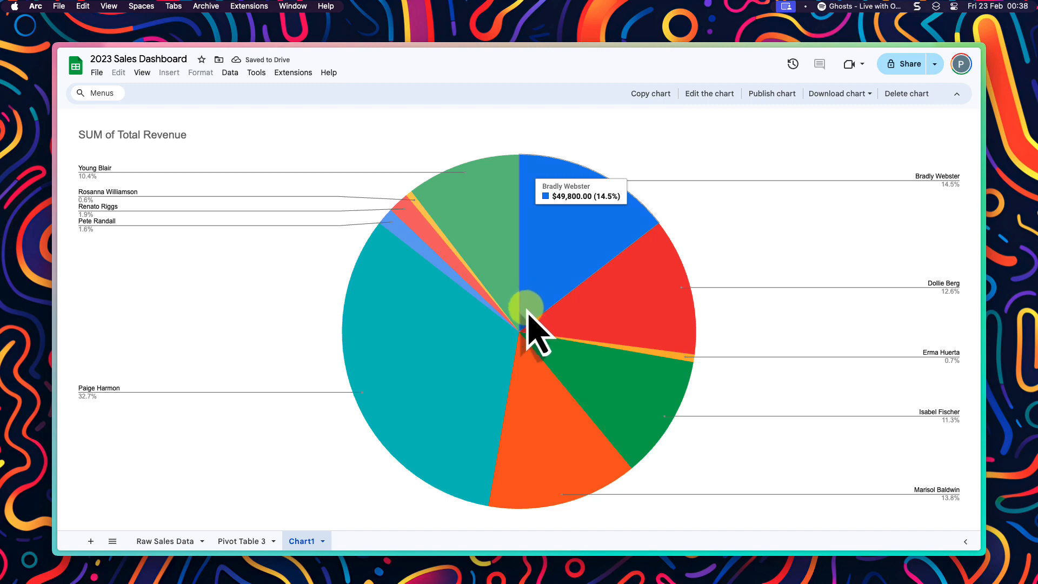
click(245, 540)
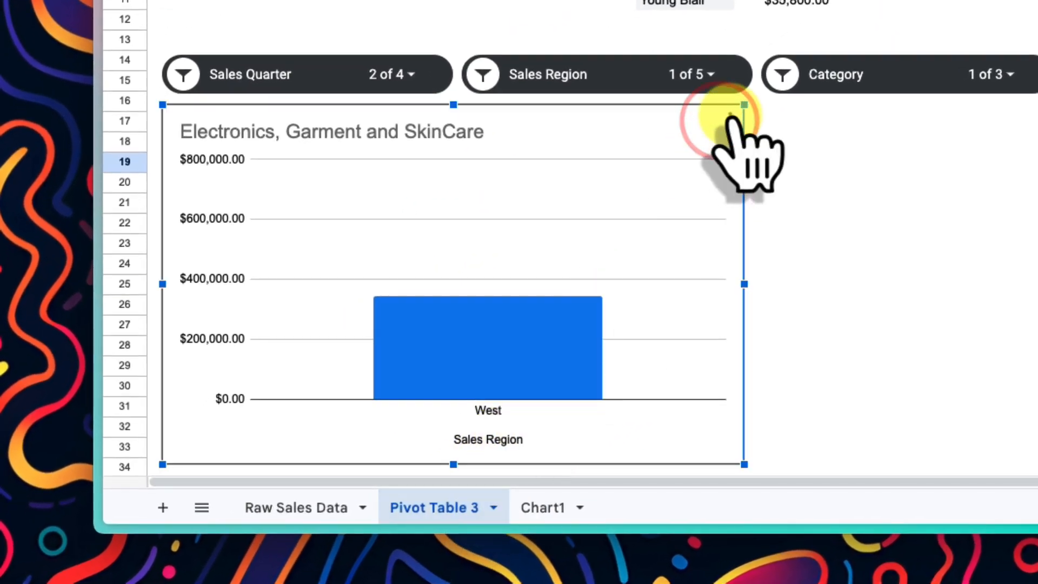
click(728, 120)
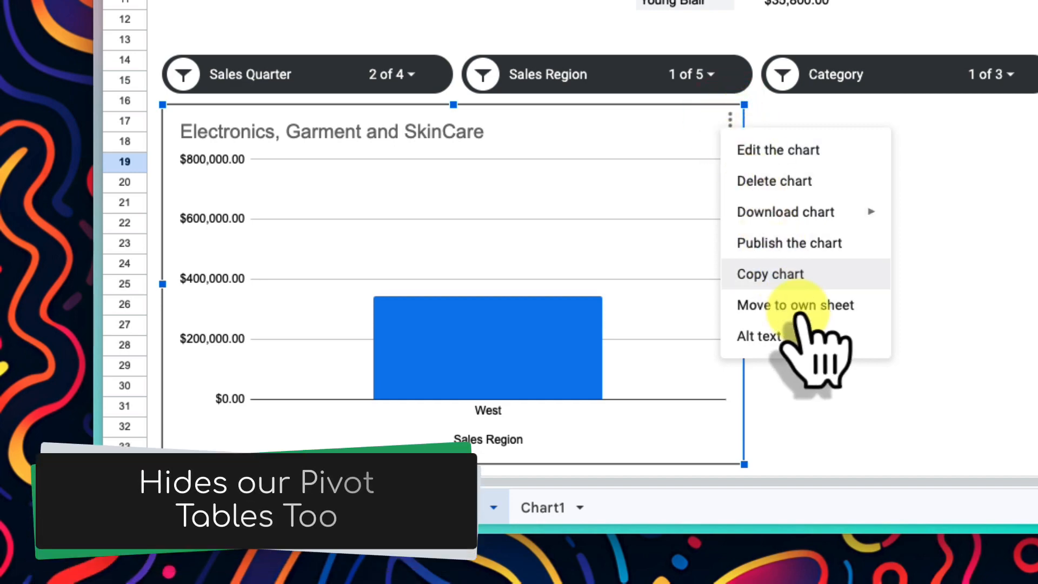
click(794, 304)
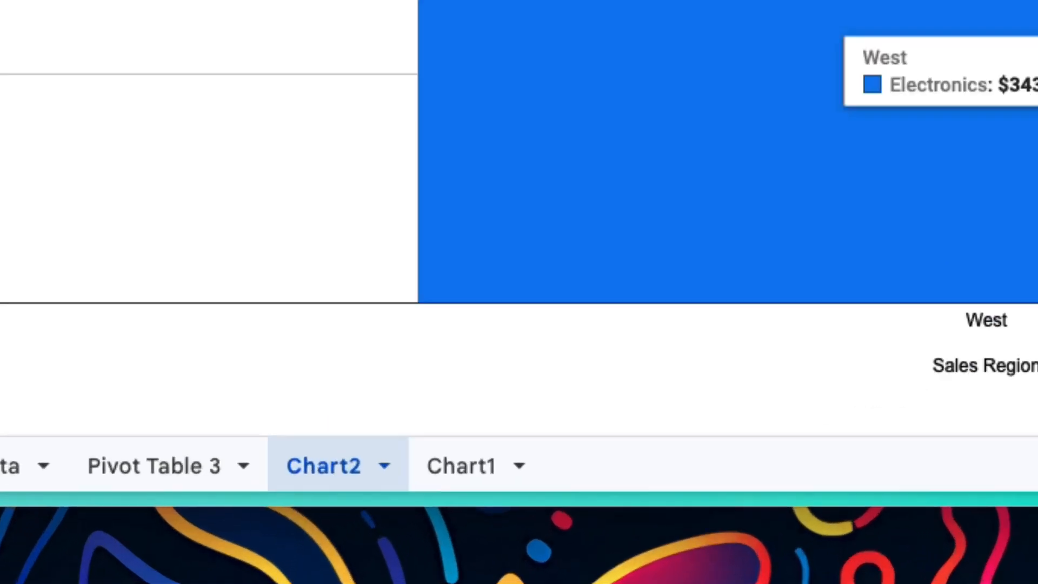
click(462, 465)
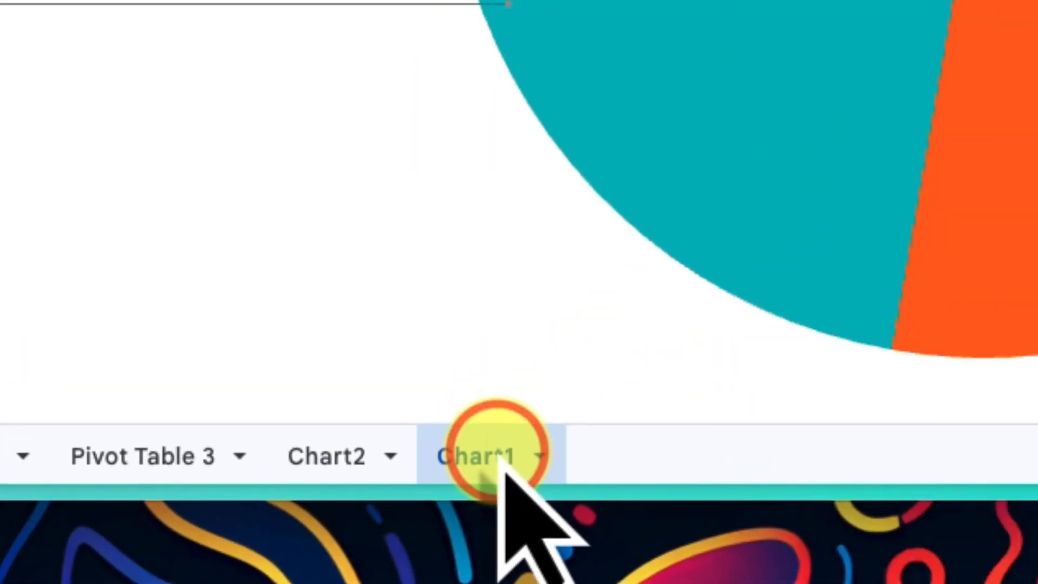
click(476, 456)
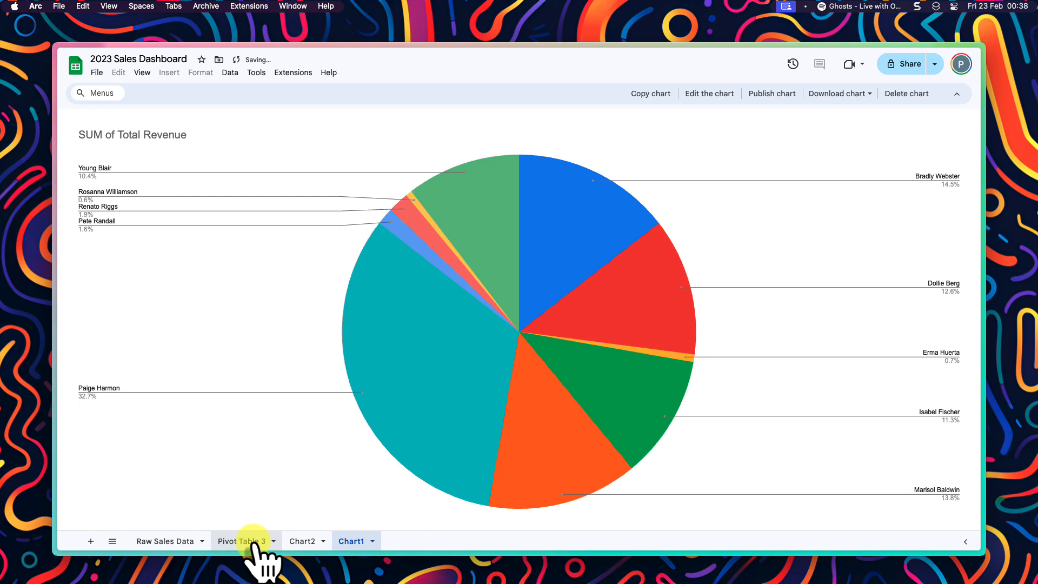
Reset the quarter, region and category slicers on Pivot Table 3 to include all values.
click(244, 540)
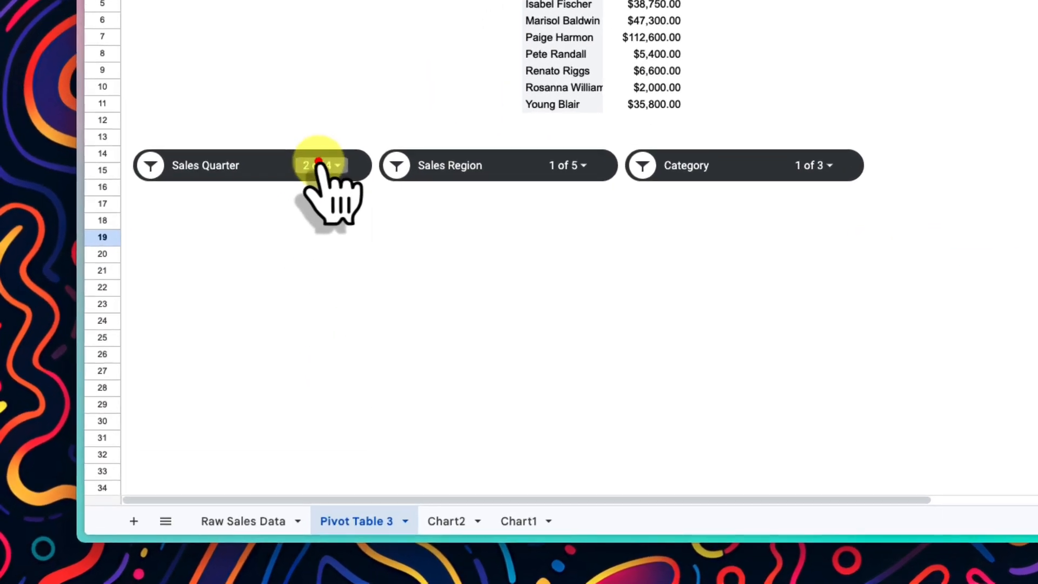
click(321, 165)
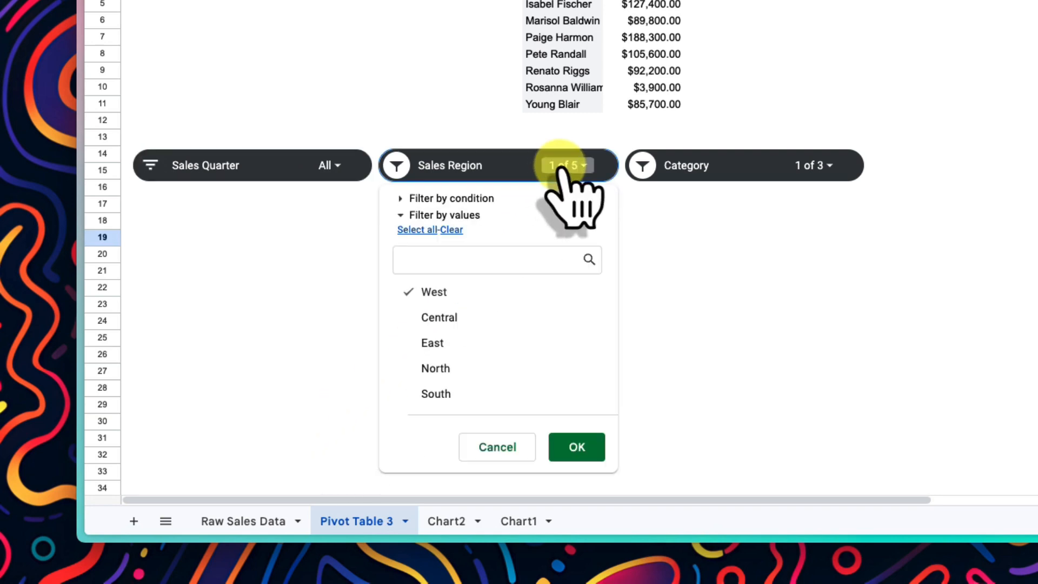
click(439, 316)
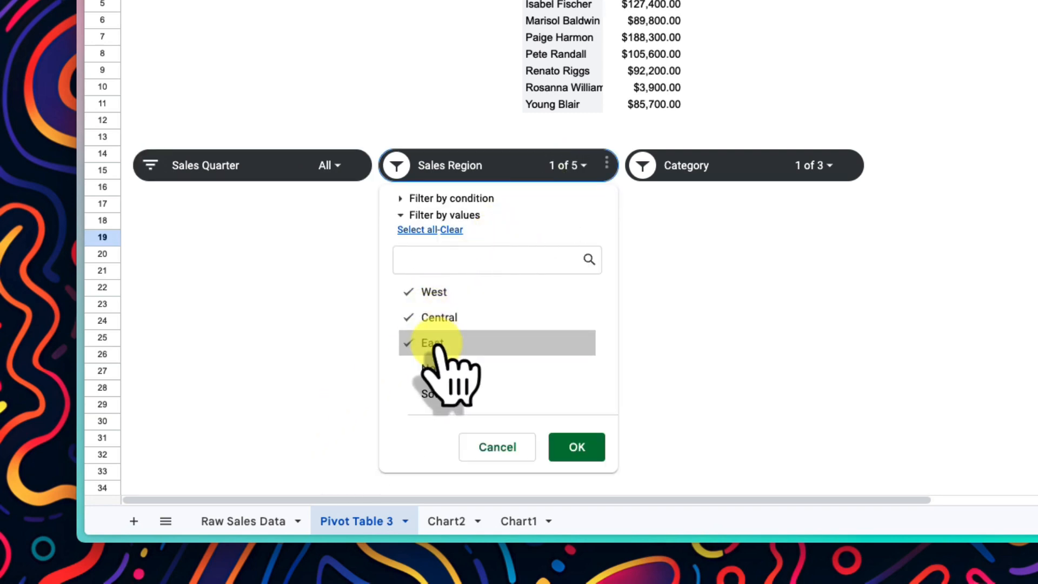
mouse_move(576, 447)
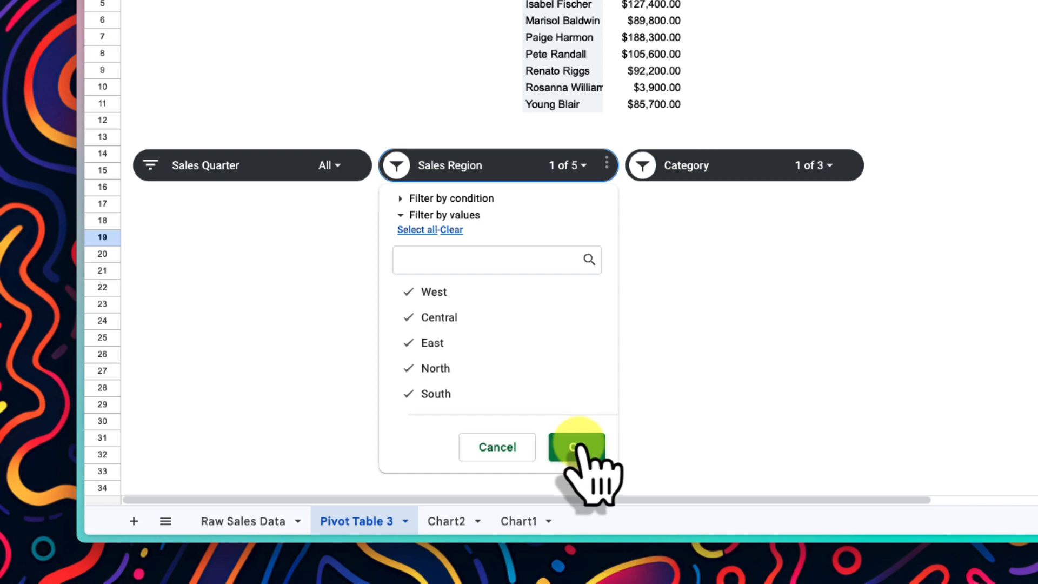
click(575, 447)
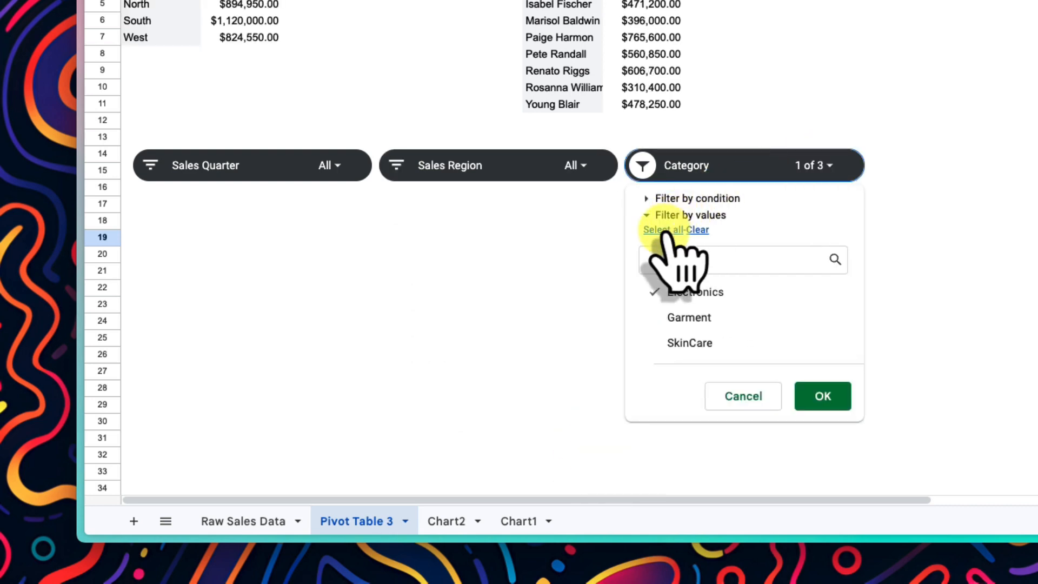
click(822, 396)
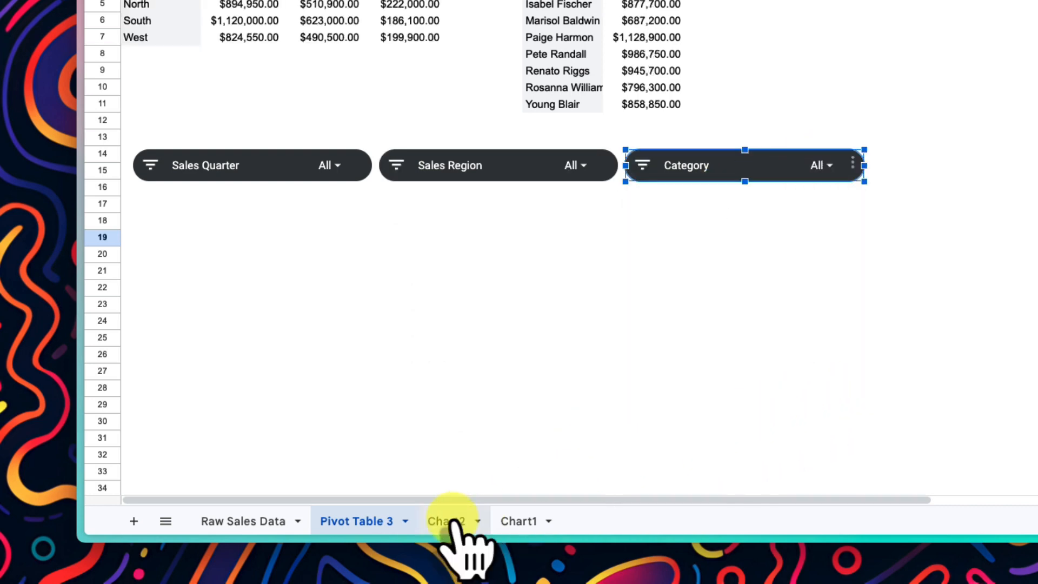
click(449, 521)
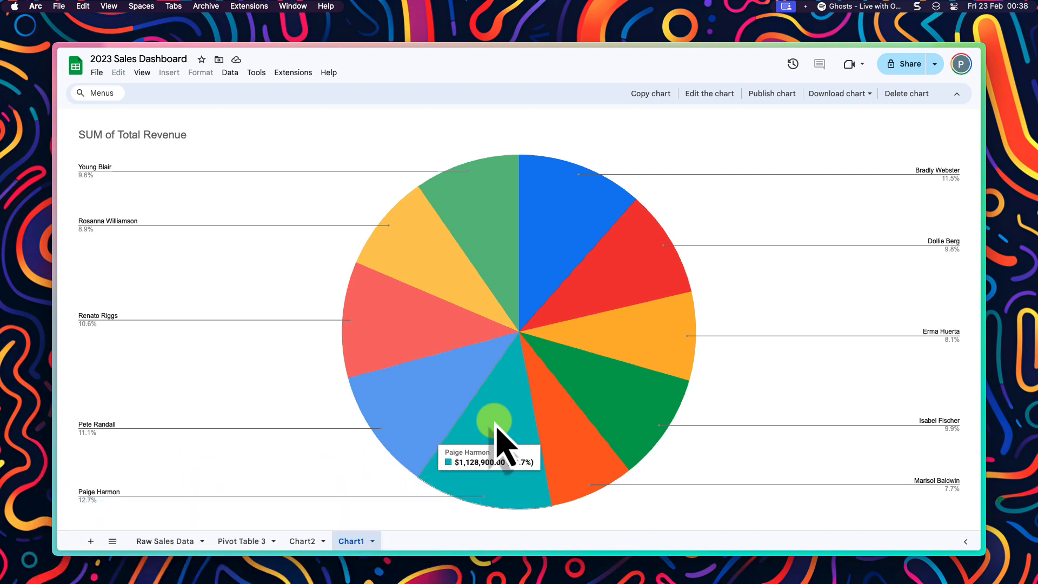
mouse_move(178, 549)
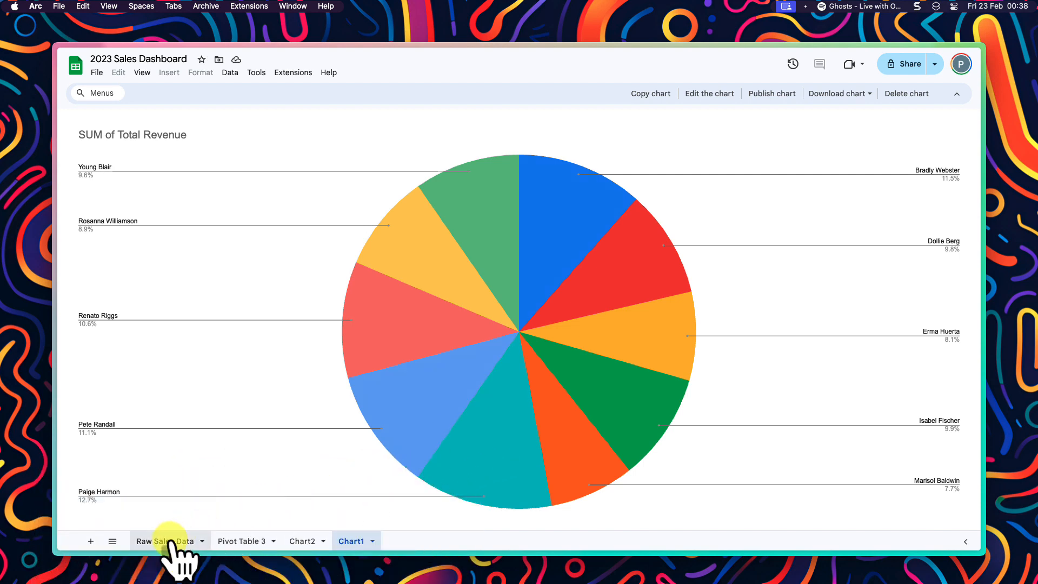
click(164, 540)
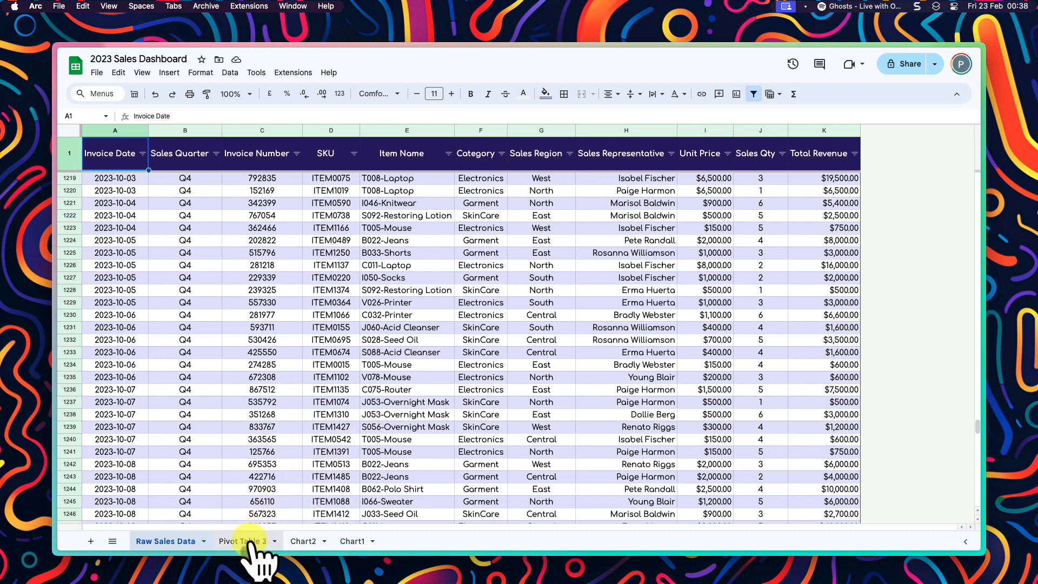
click(242, 540)
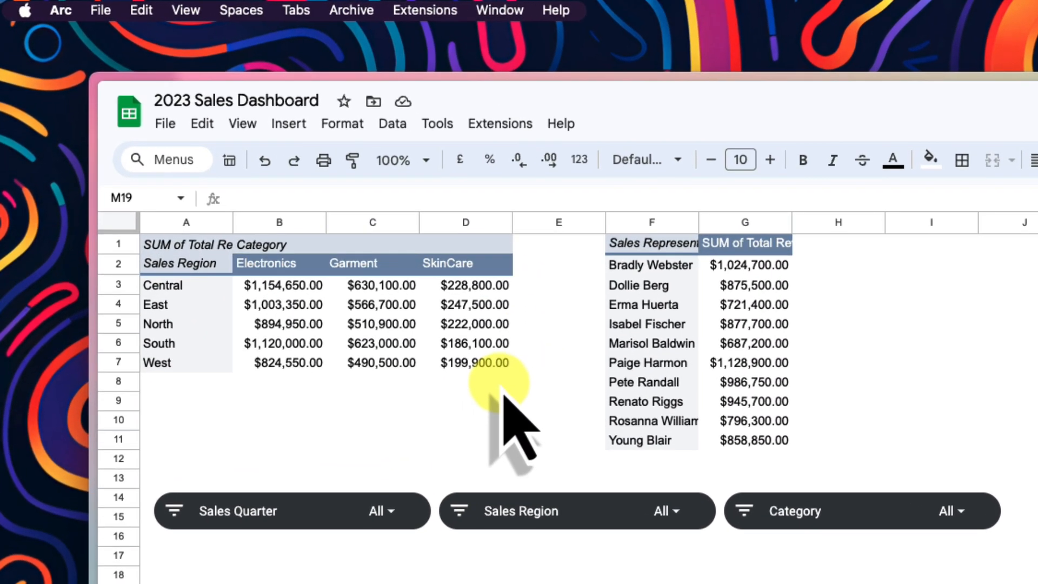
click(302, 541)
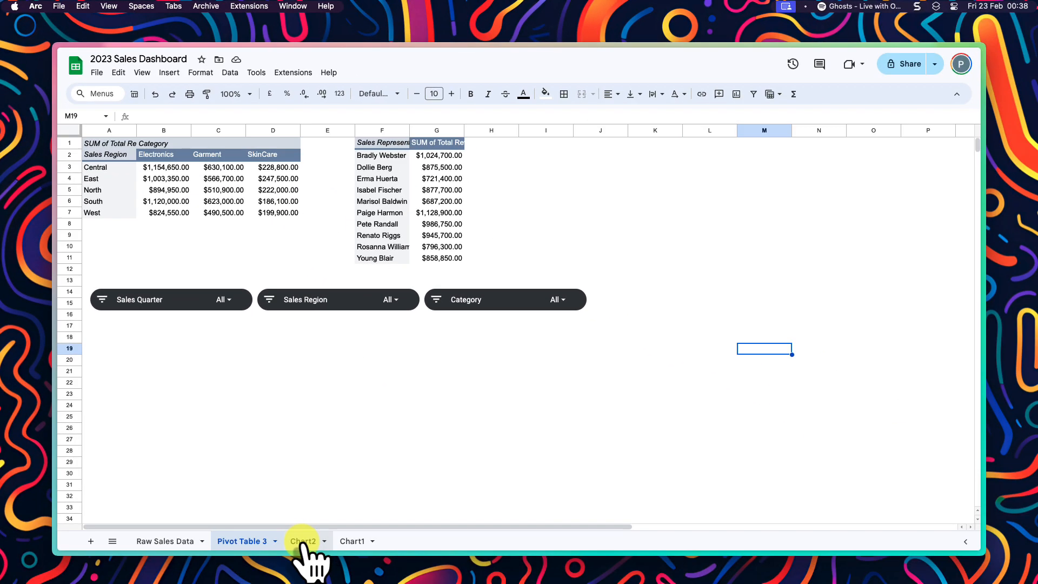
click(302, 541)
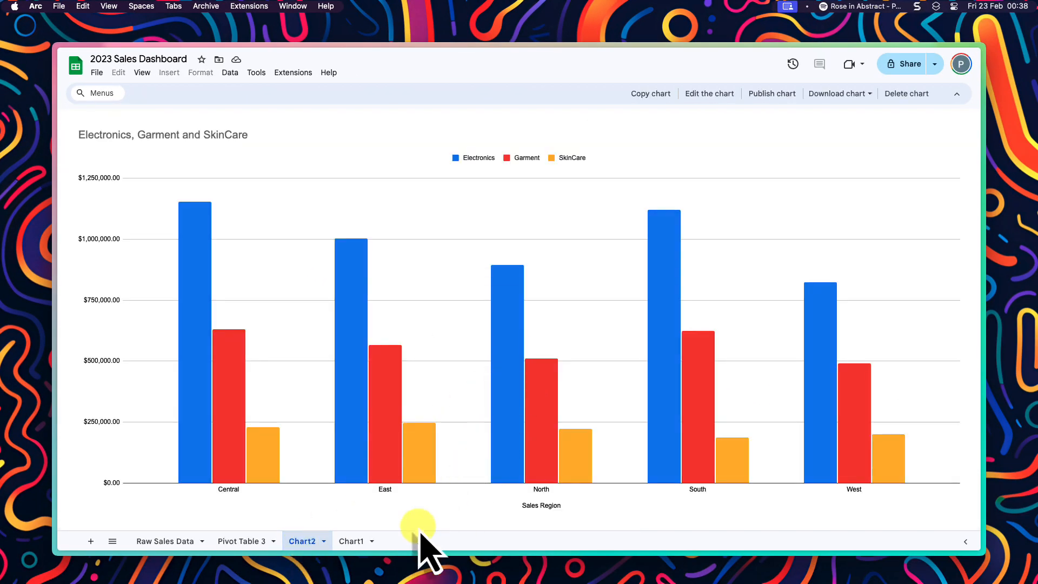
click(351, 540)
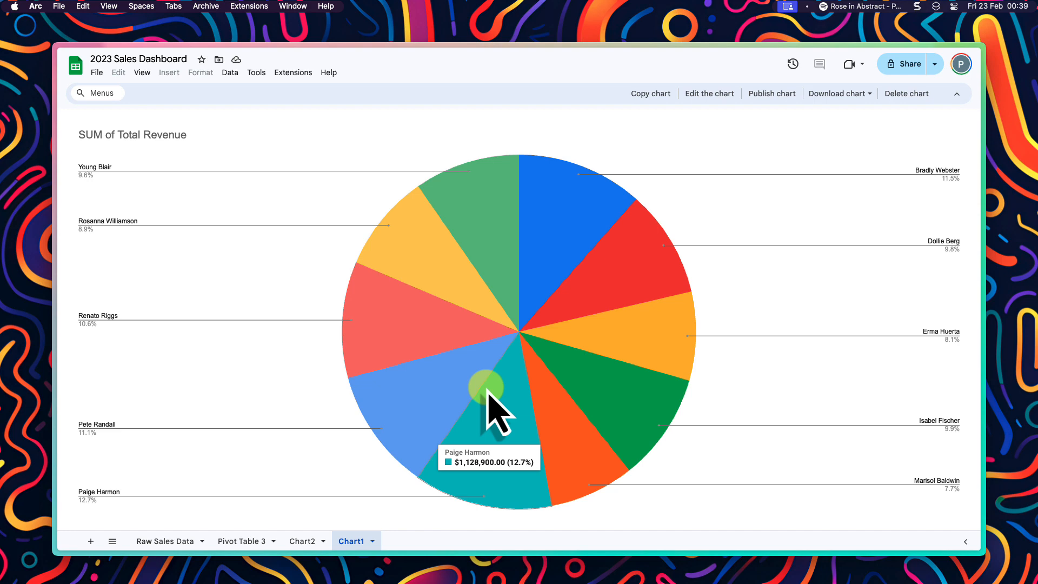
mouse_move(467, 516)
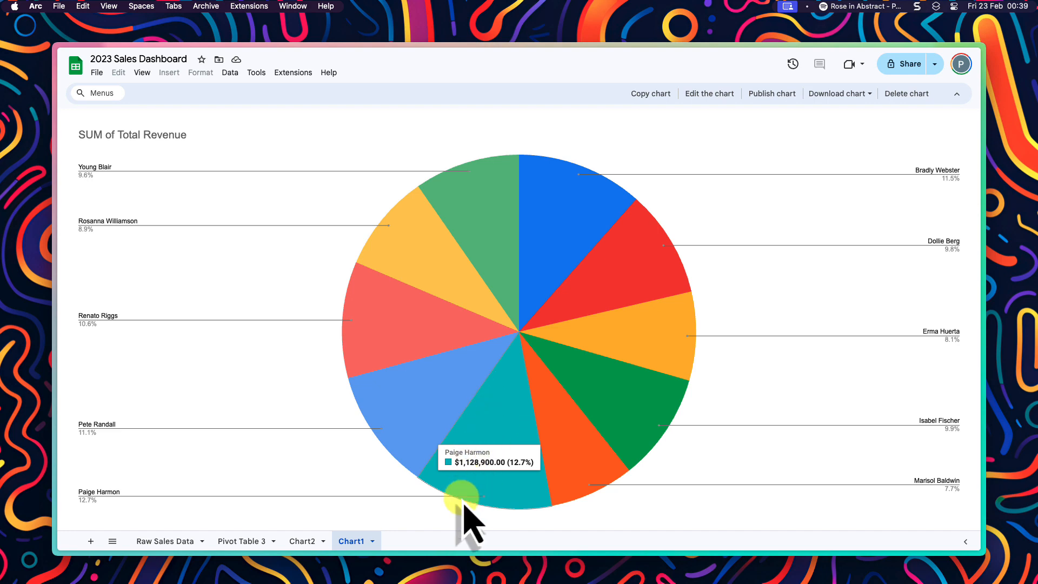
mouse_move(474, 493)
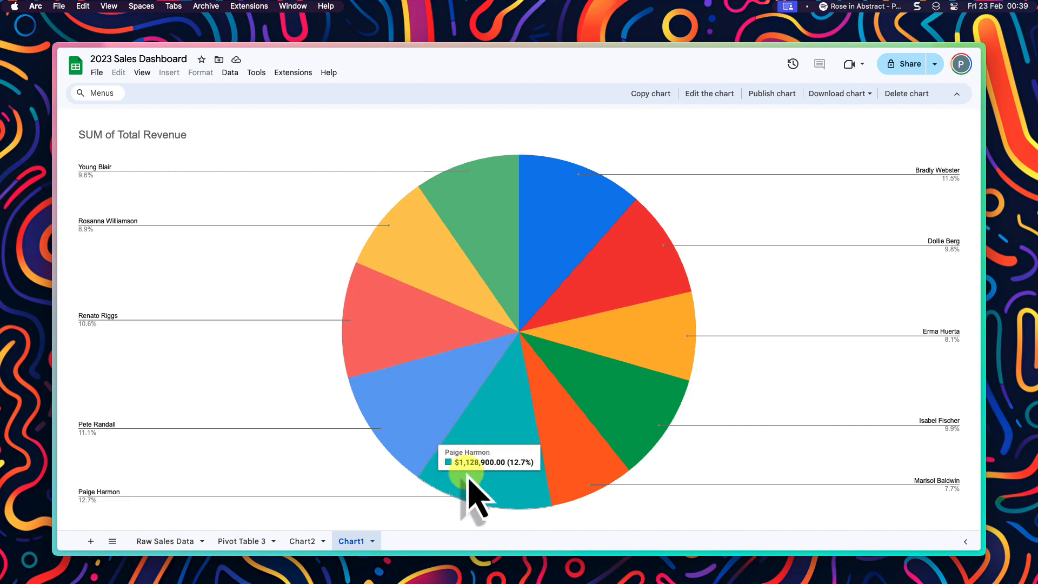
mouse_move(506, 278)
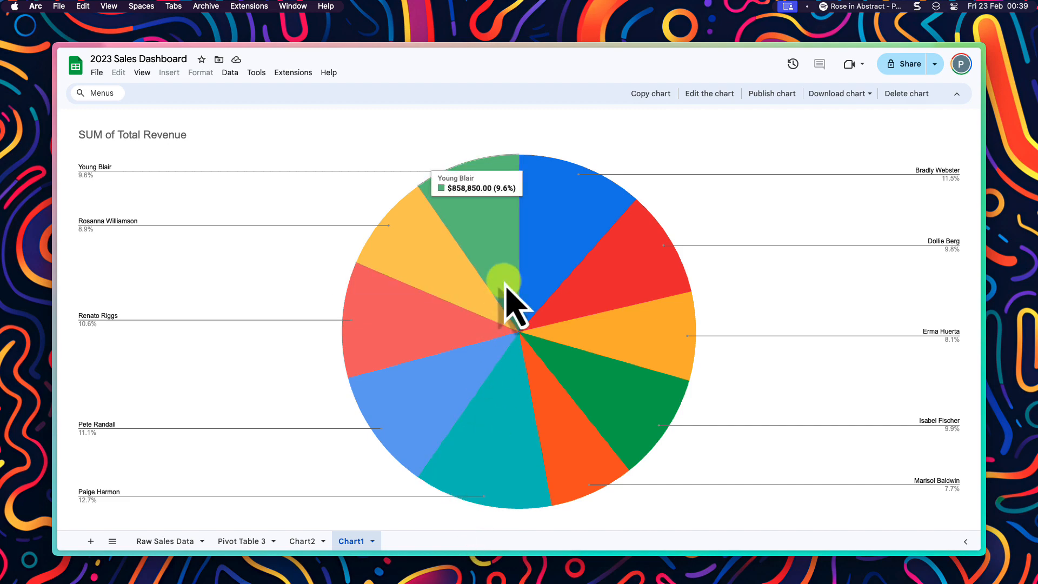